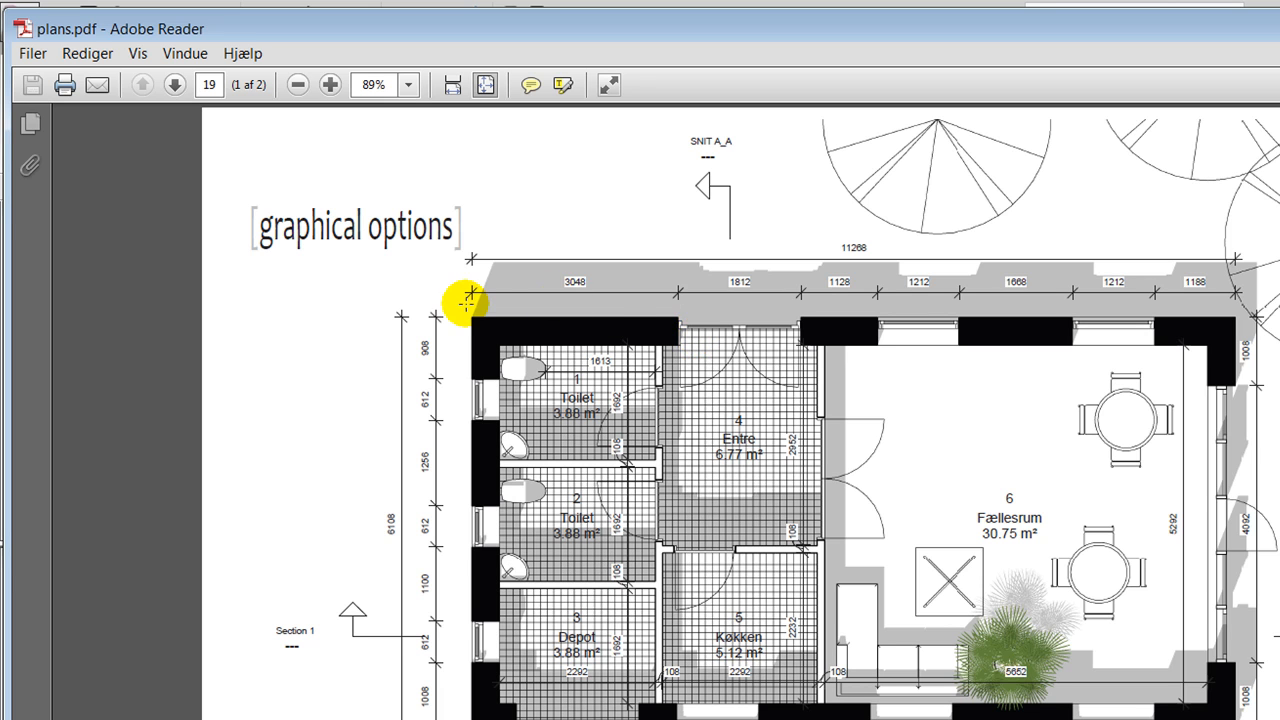
mouse_move(1137, 268)
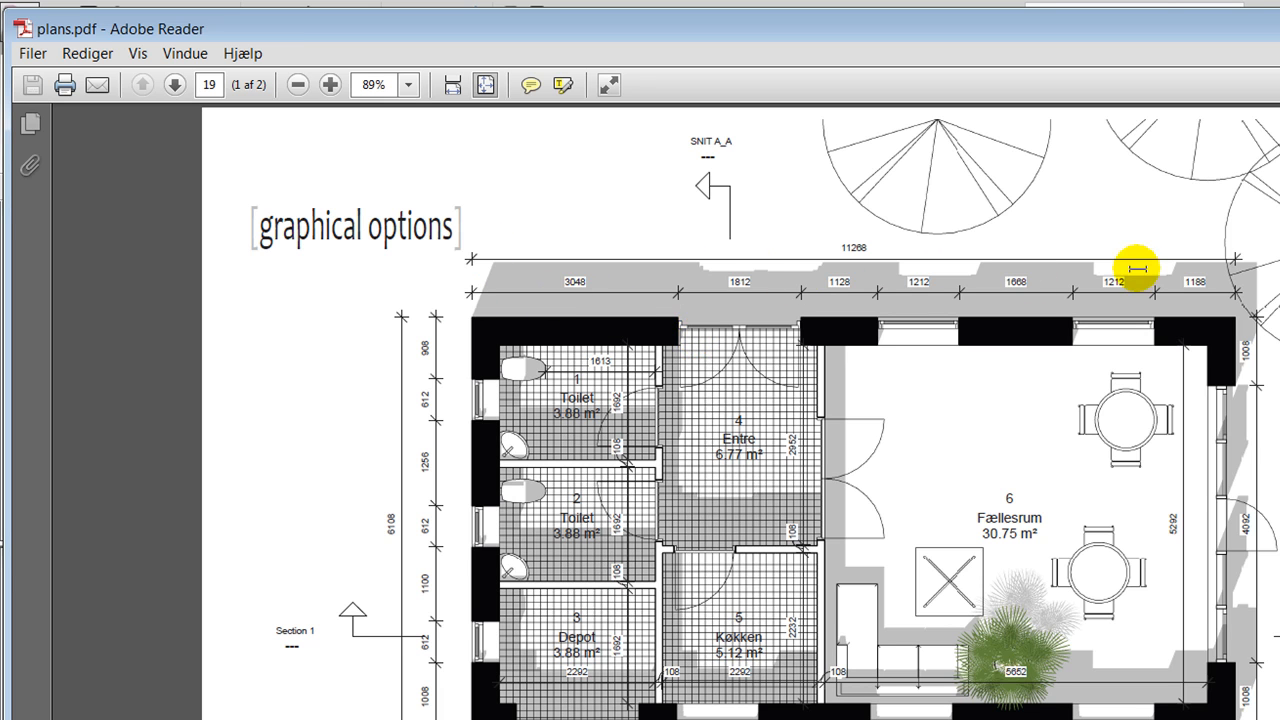
mouse_move(837, 680)
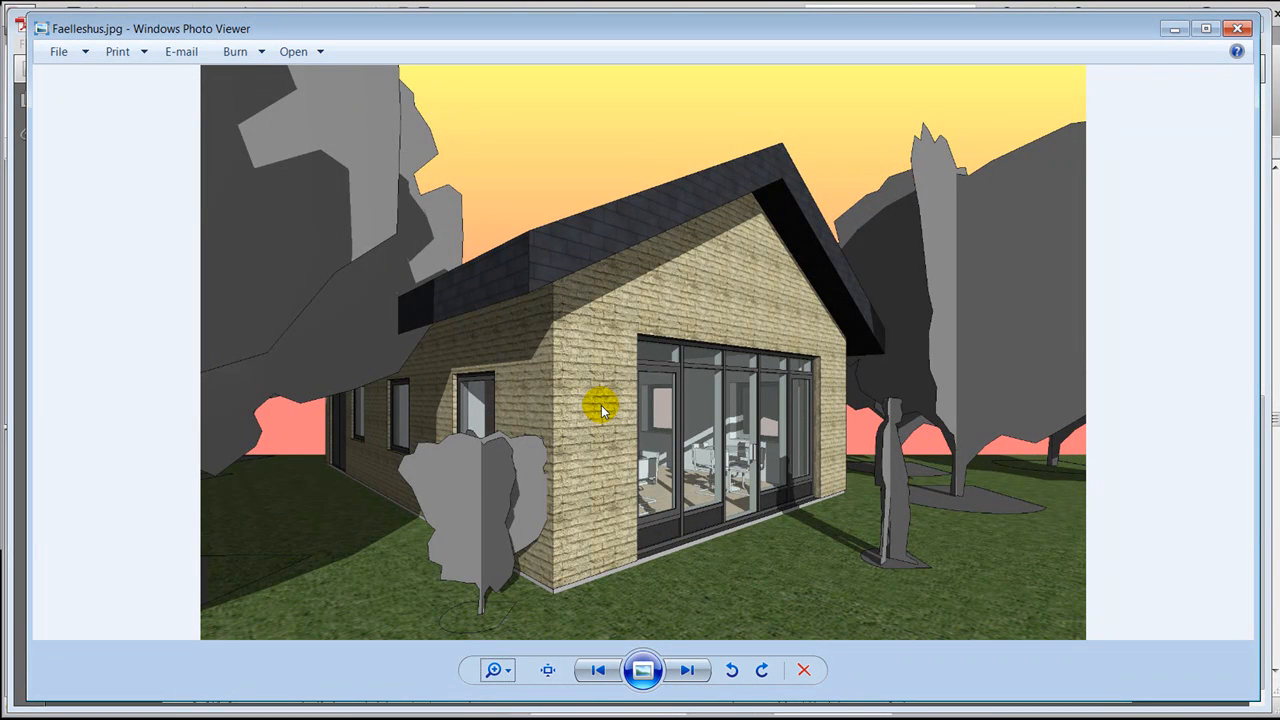
mouse_move(607, 258)
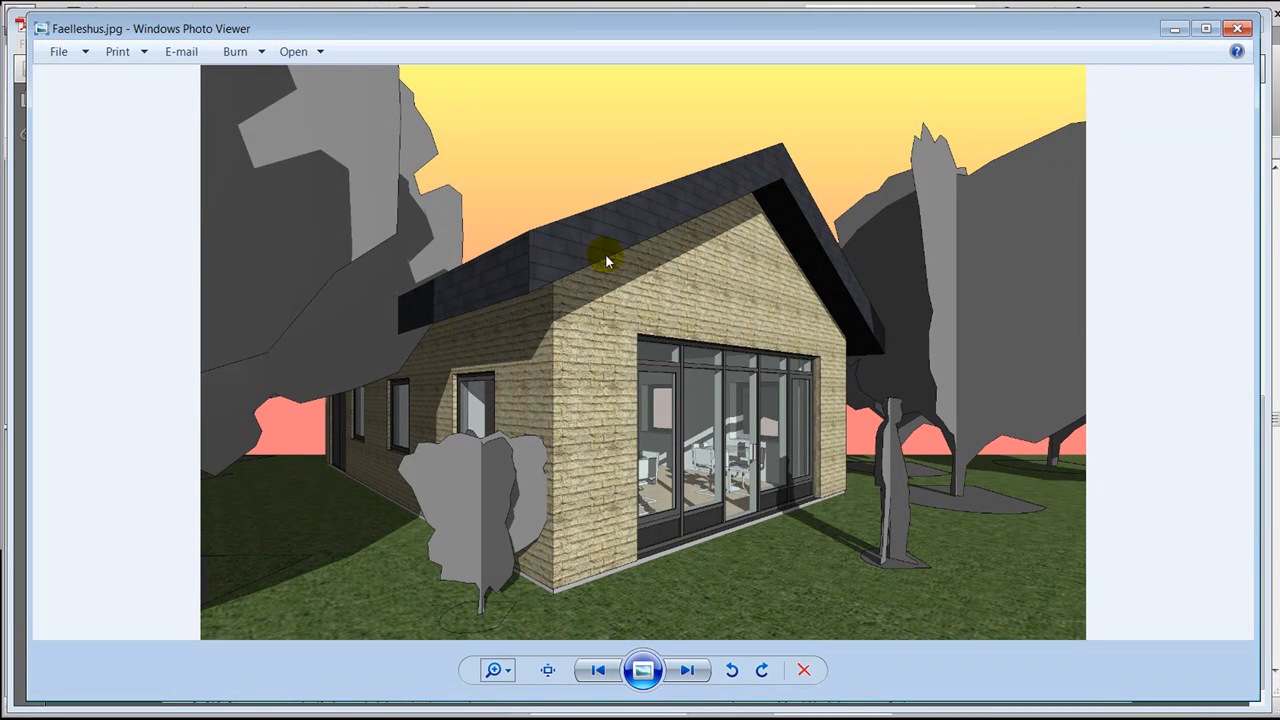
mouse_move(552, 605)
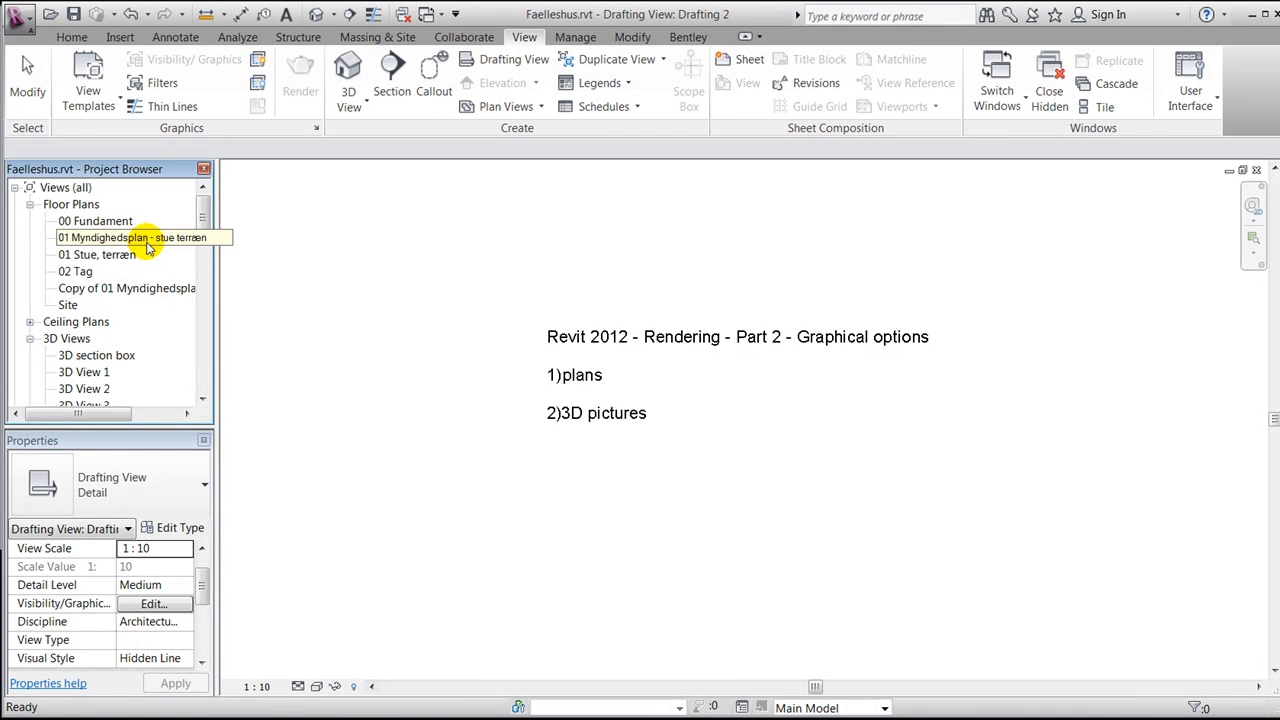
Step: Open the 01 Myndighedsplan - stue terræn floor plan from the Project Browser
double_click(105, 237)
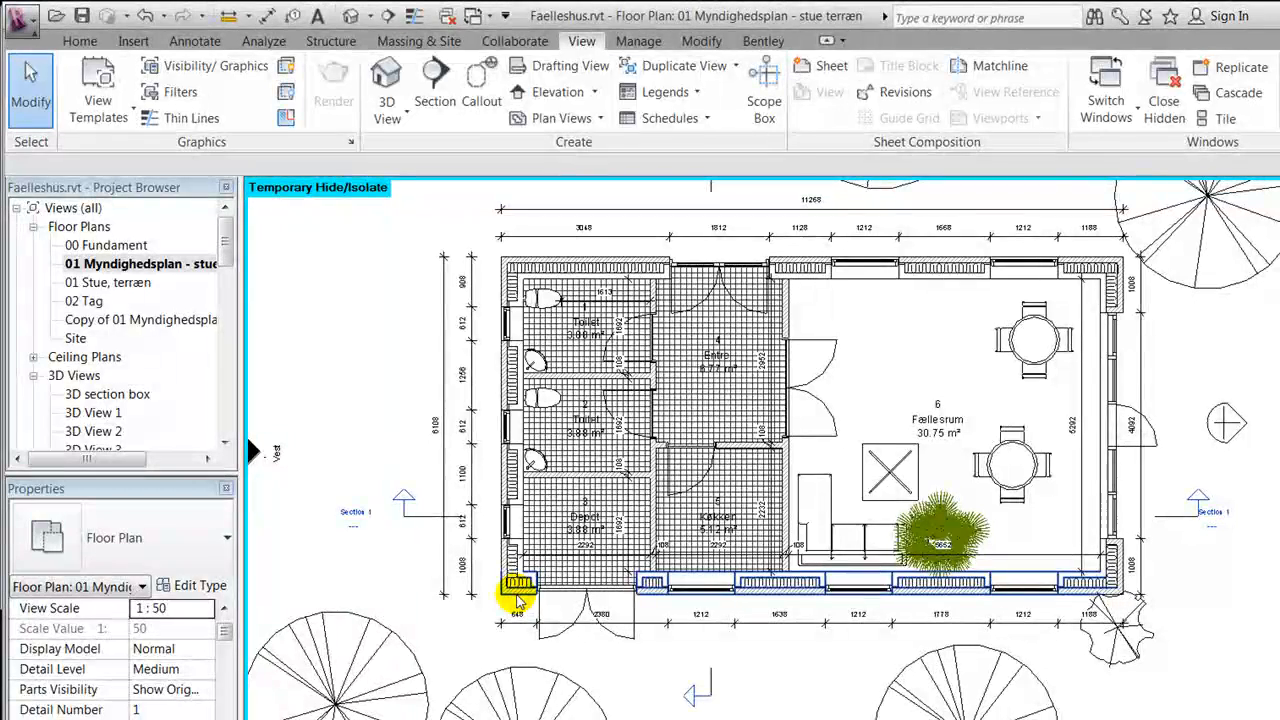
Step: Set the brick exterior wall type's Coarse Scale Fill Pattern to Solid fill in Black
click(518, 588)
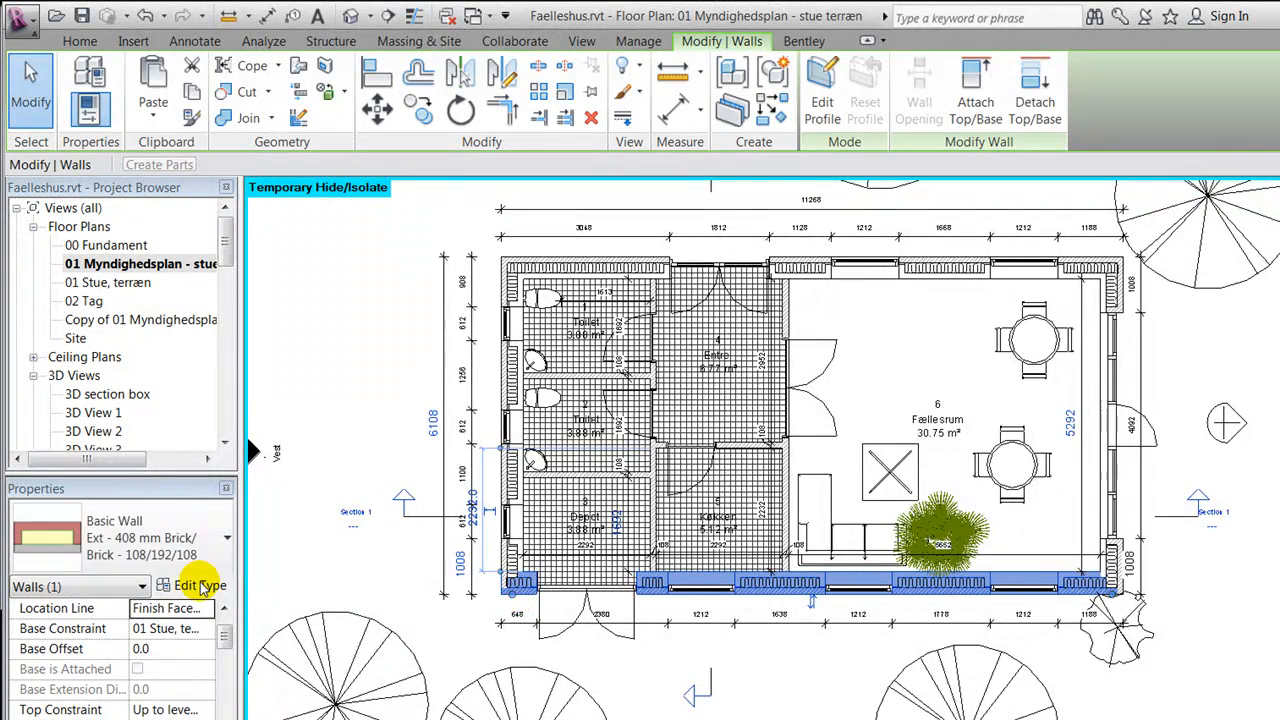
click(200, 585)
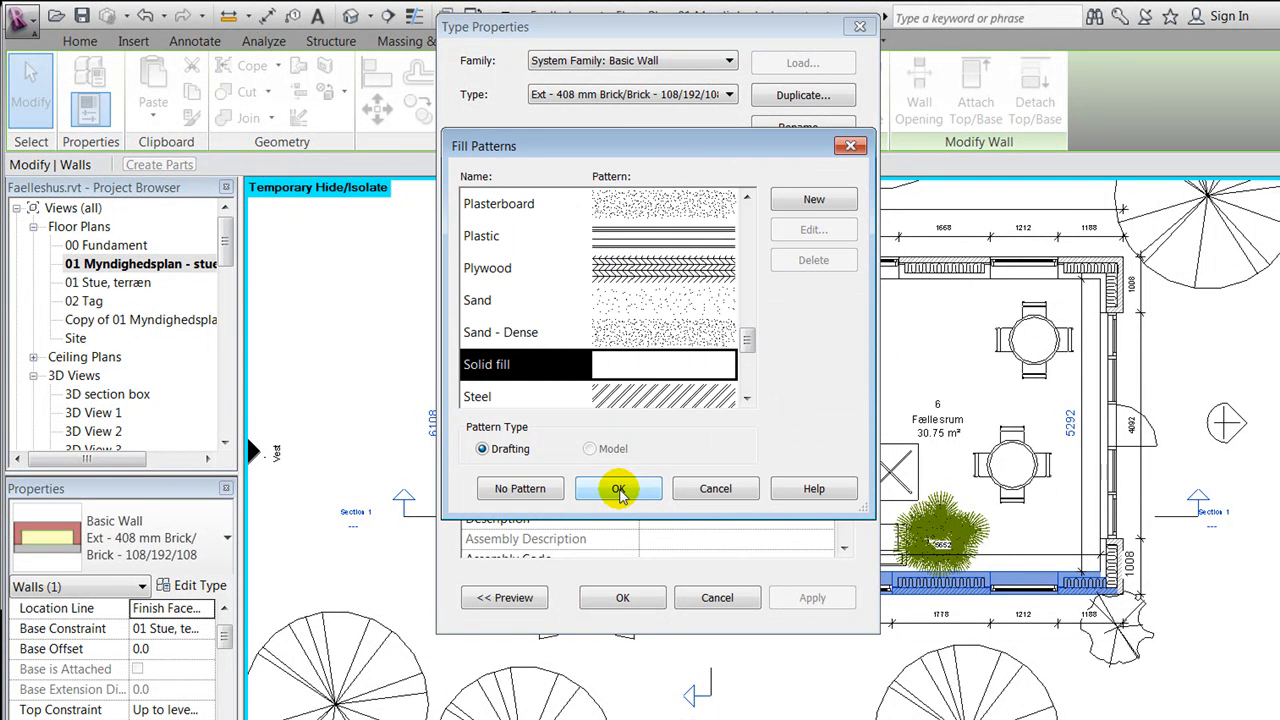
click(618, 489)
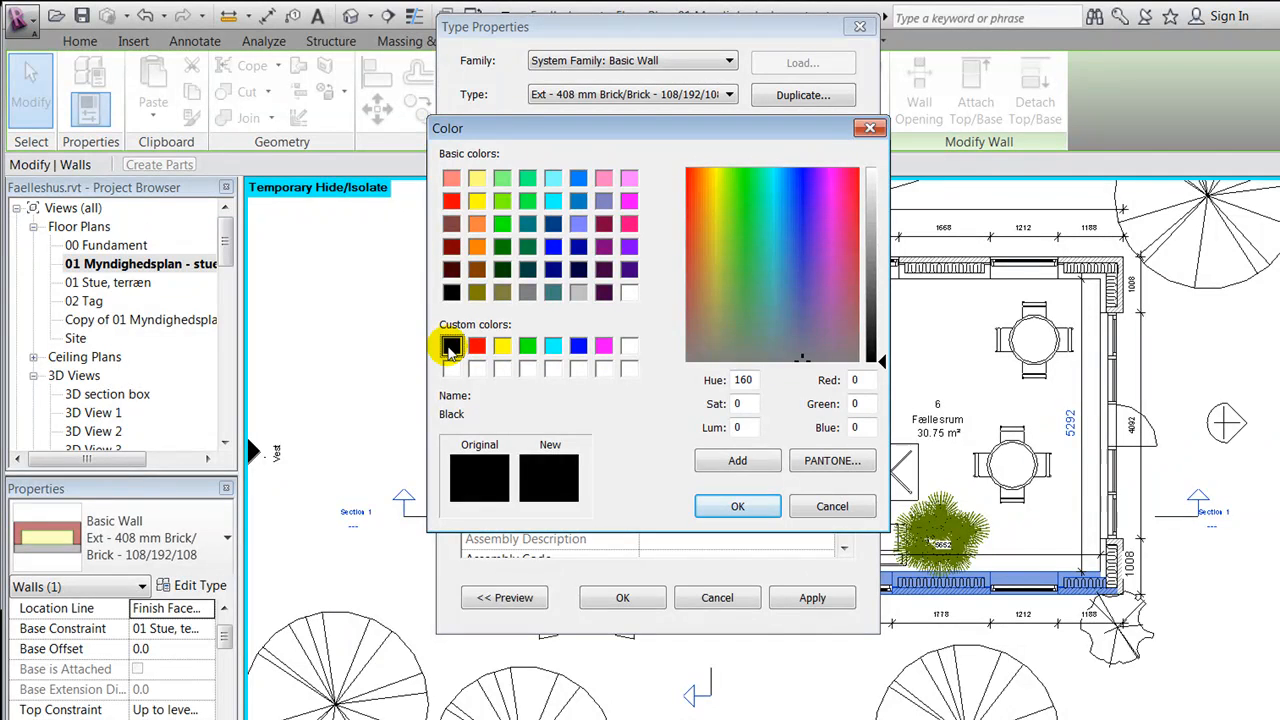
click(737, 506)
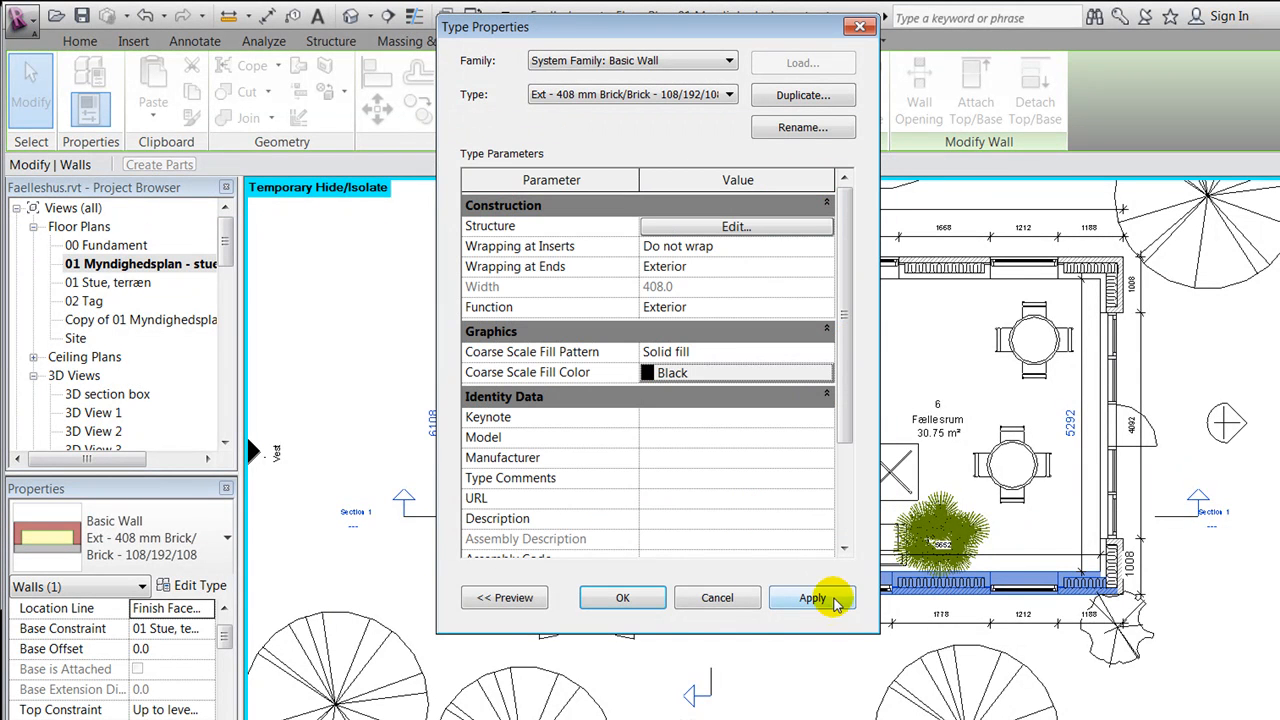
click(811, 597)
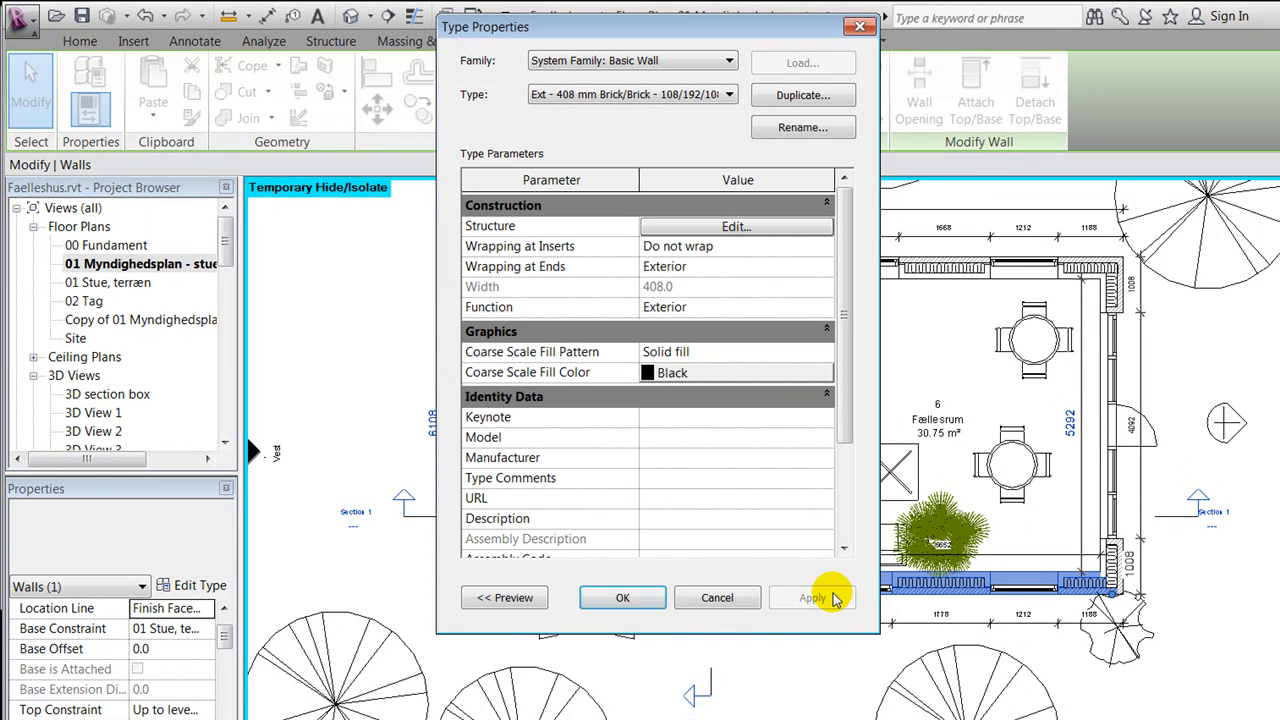
click(622, 597)
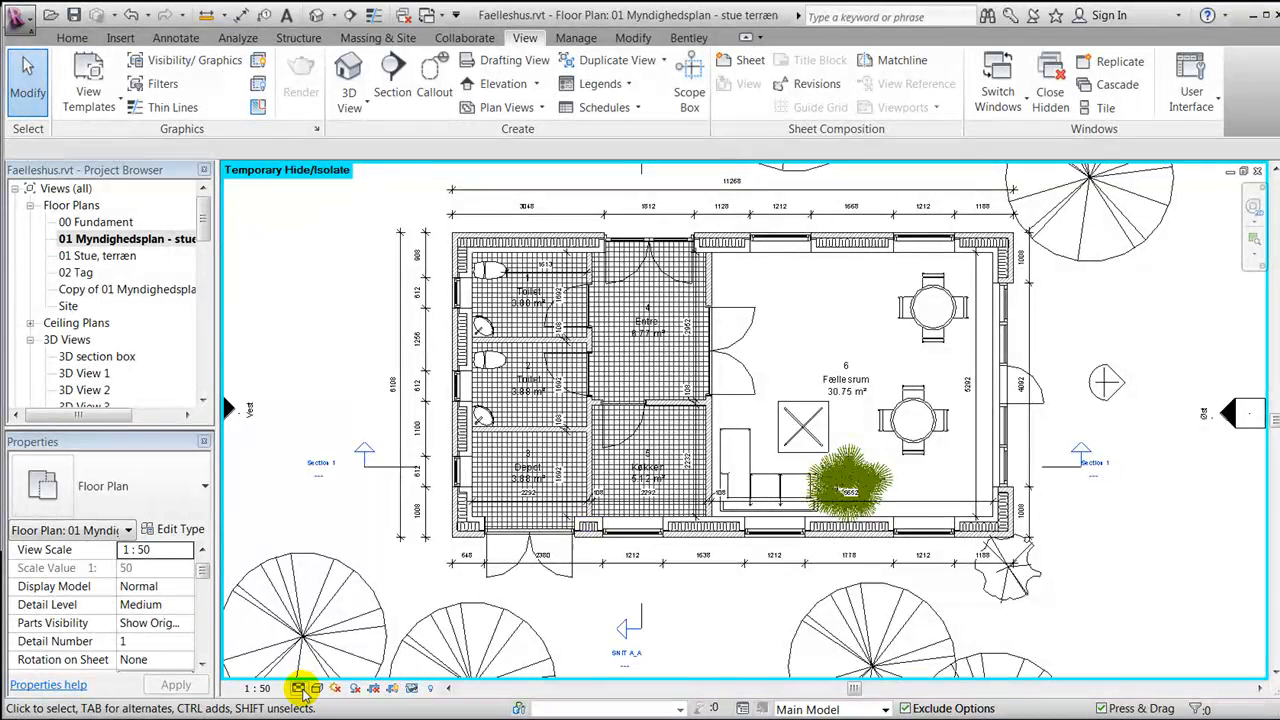
Step: Switch the floor plan's Detail Level to Coarse
click(299, 687)
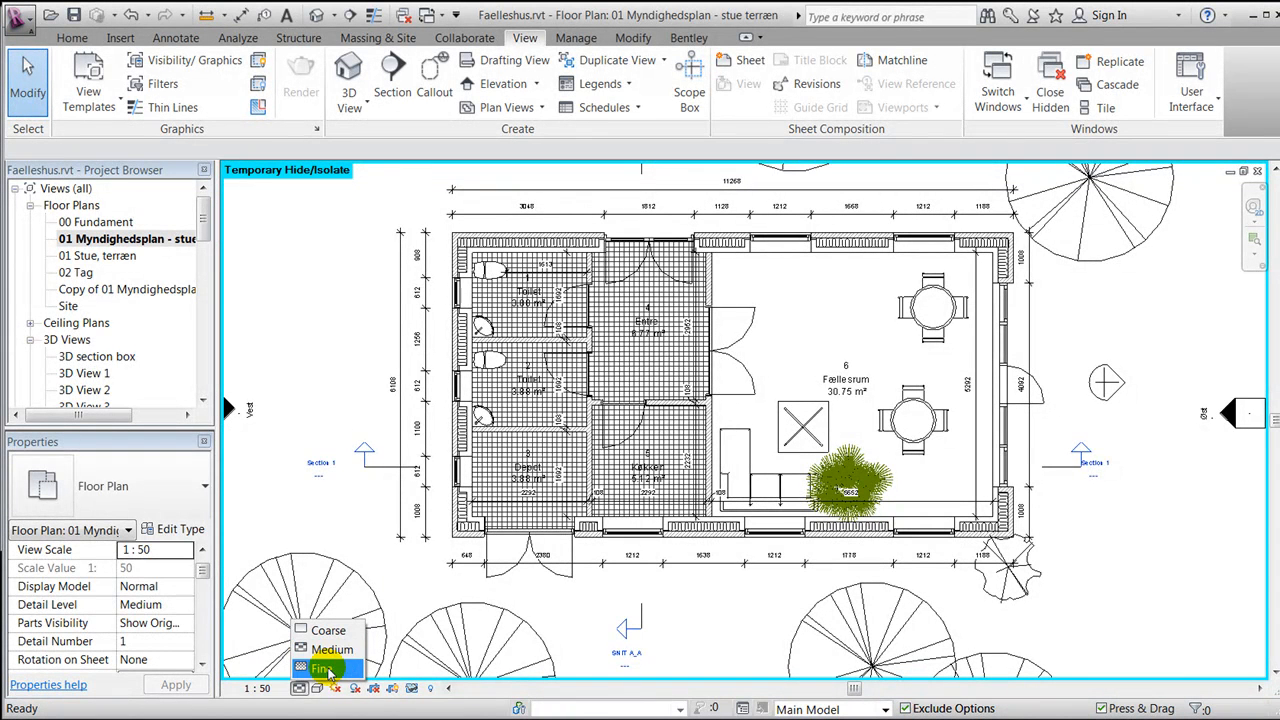
mouse_move(328, 630)
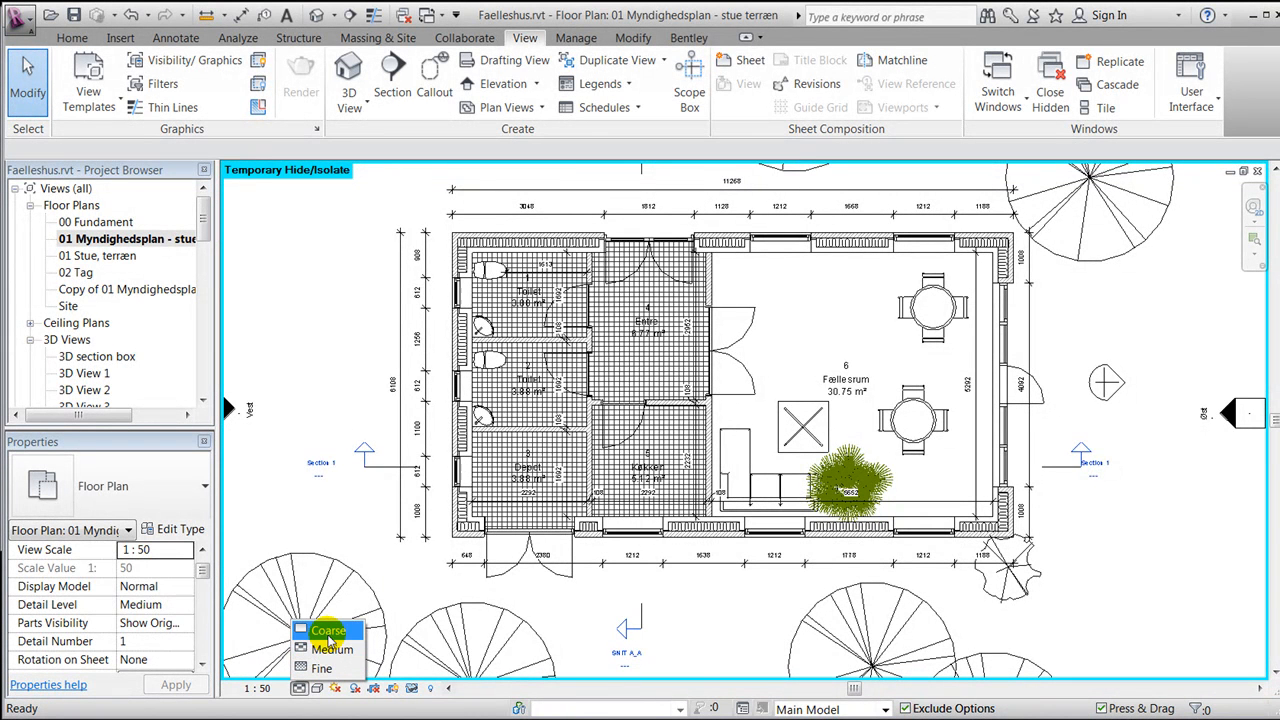
click(328, 630)
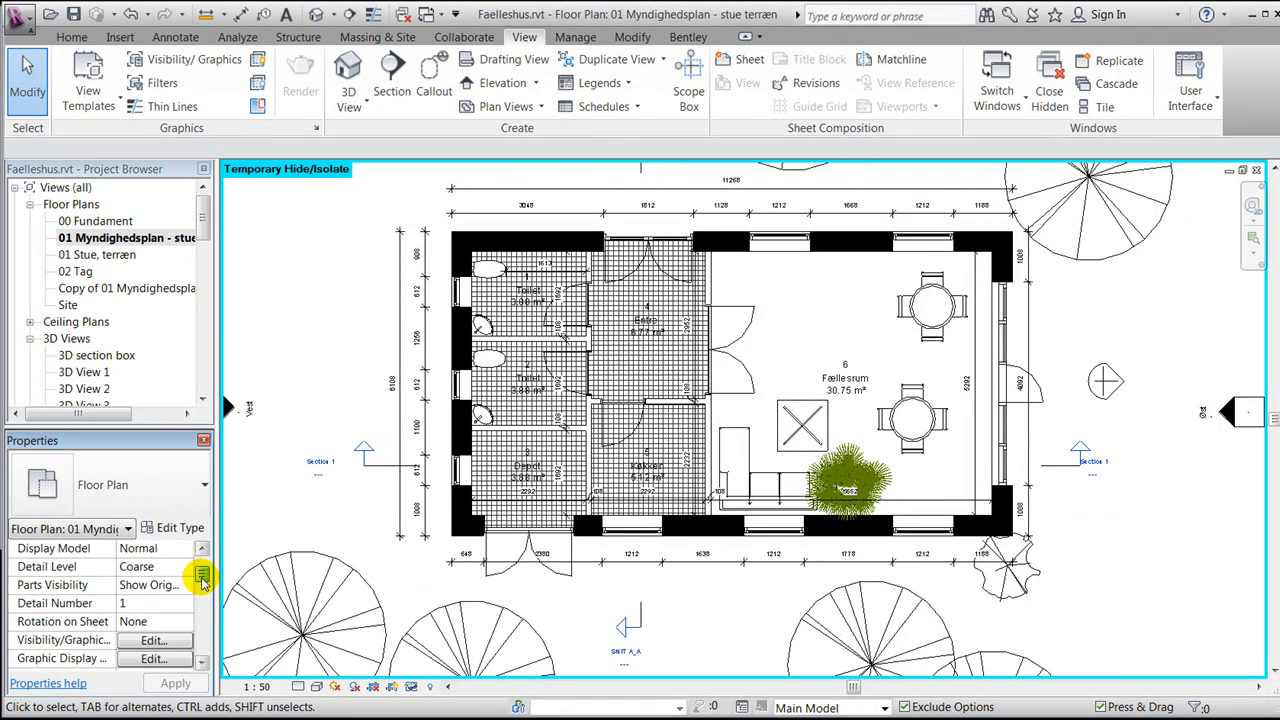
Step: Turn on Cast Shadows in the floor plan's Graphic Display Options
scroll(down, 3)
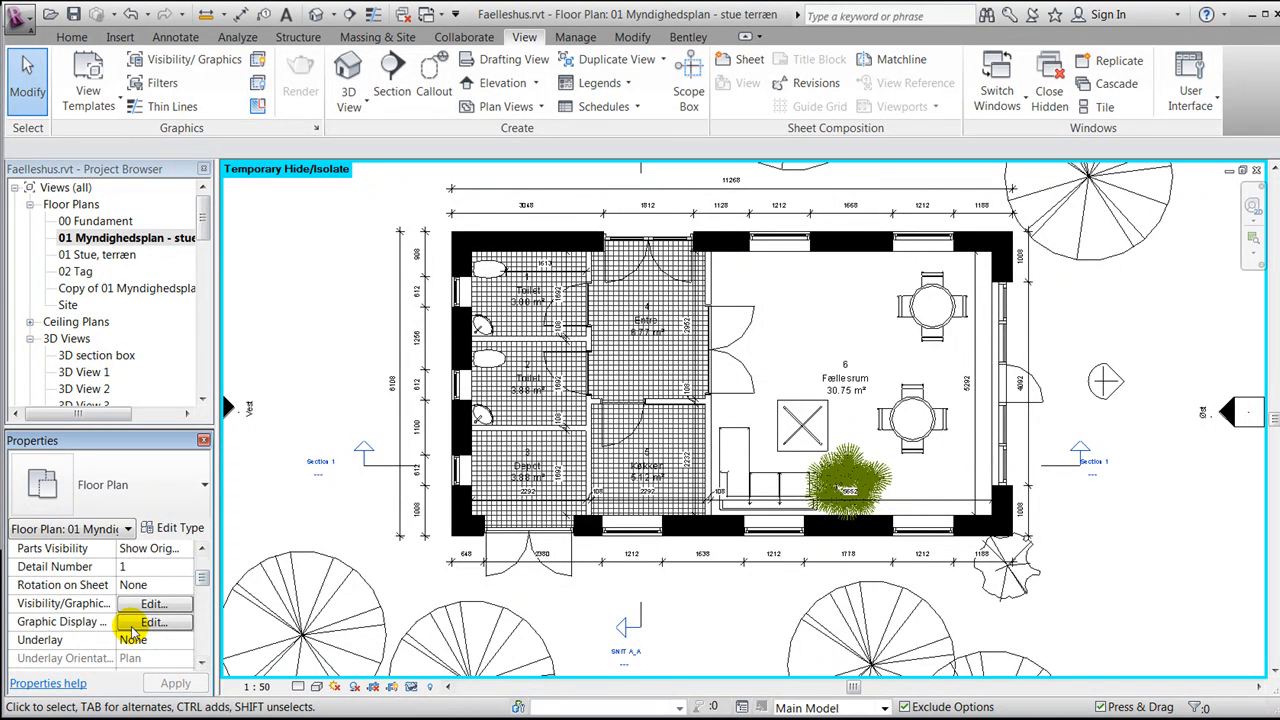
click(153, 621)
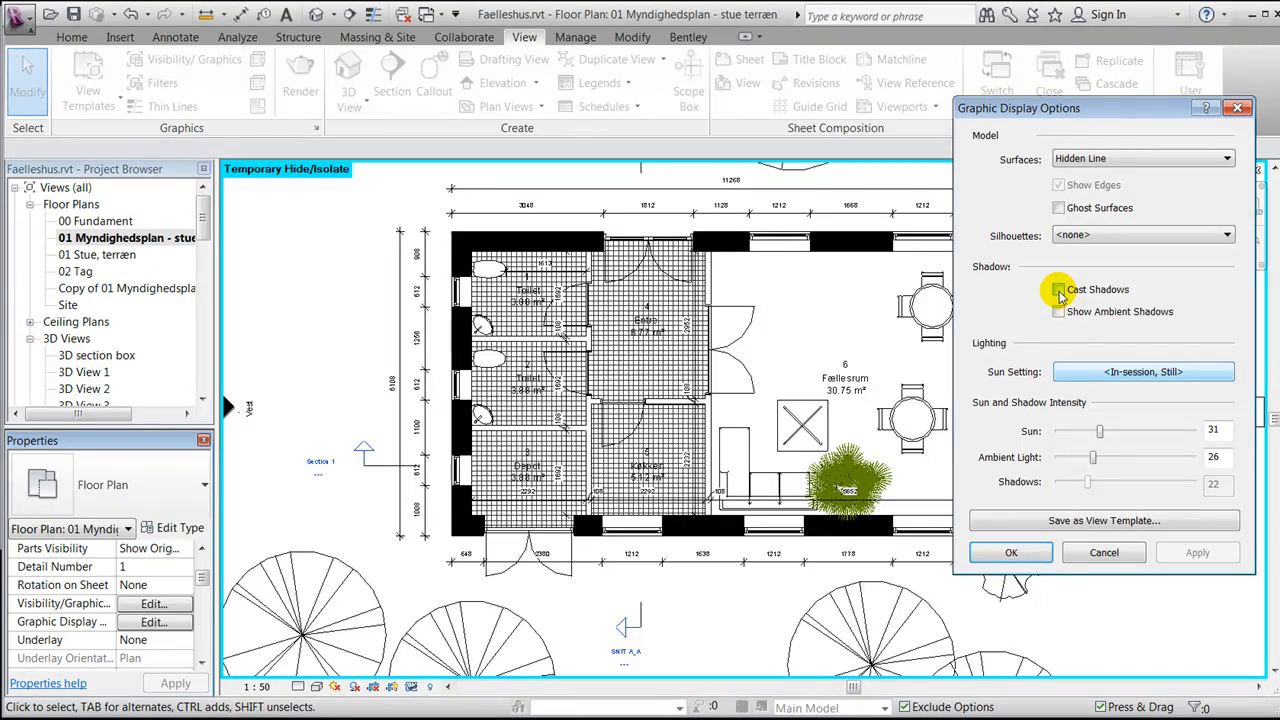
click(1058, 289)
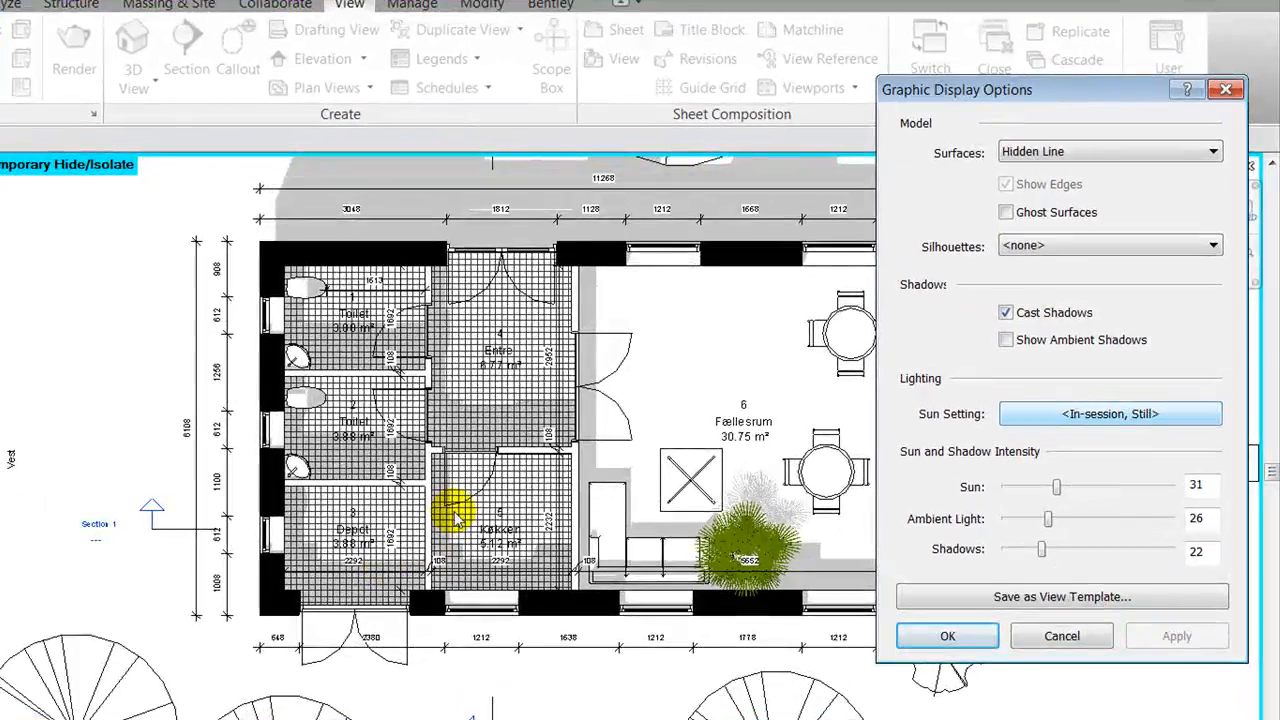
mouse_move(487, 435)
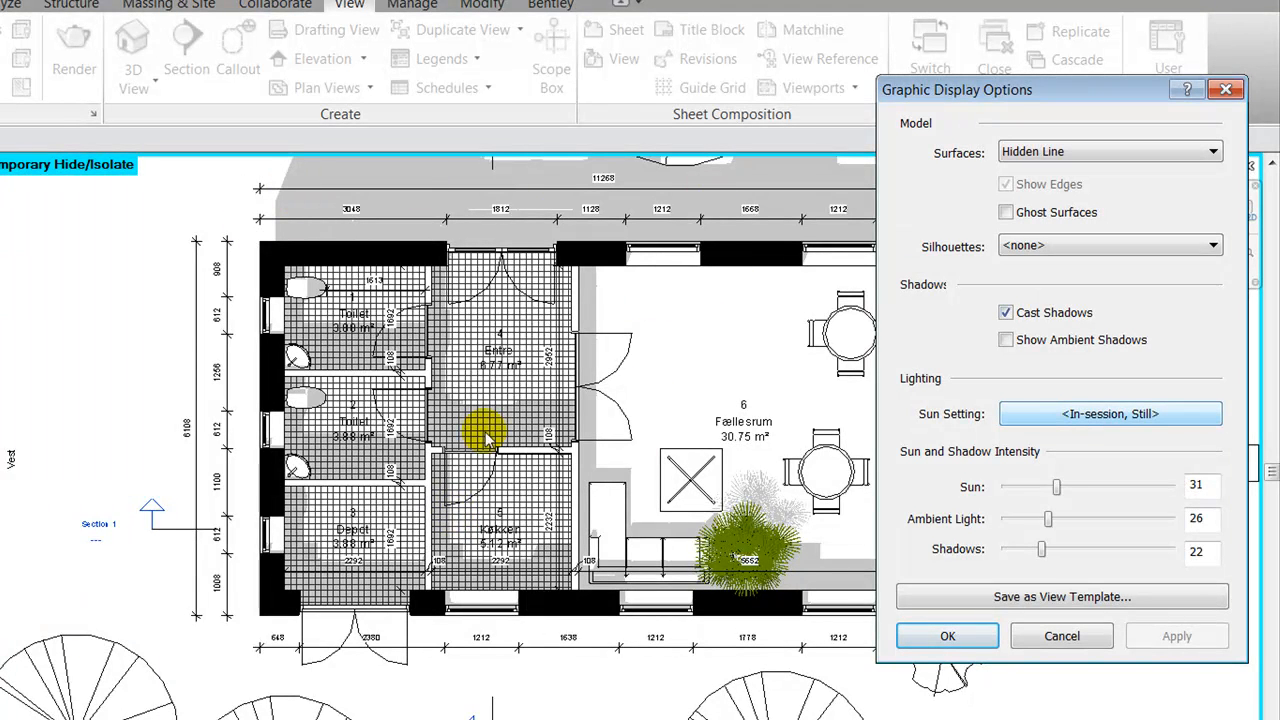
mouse_move(590, 555)
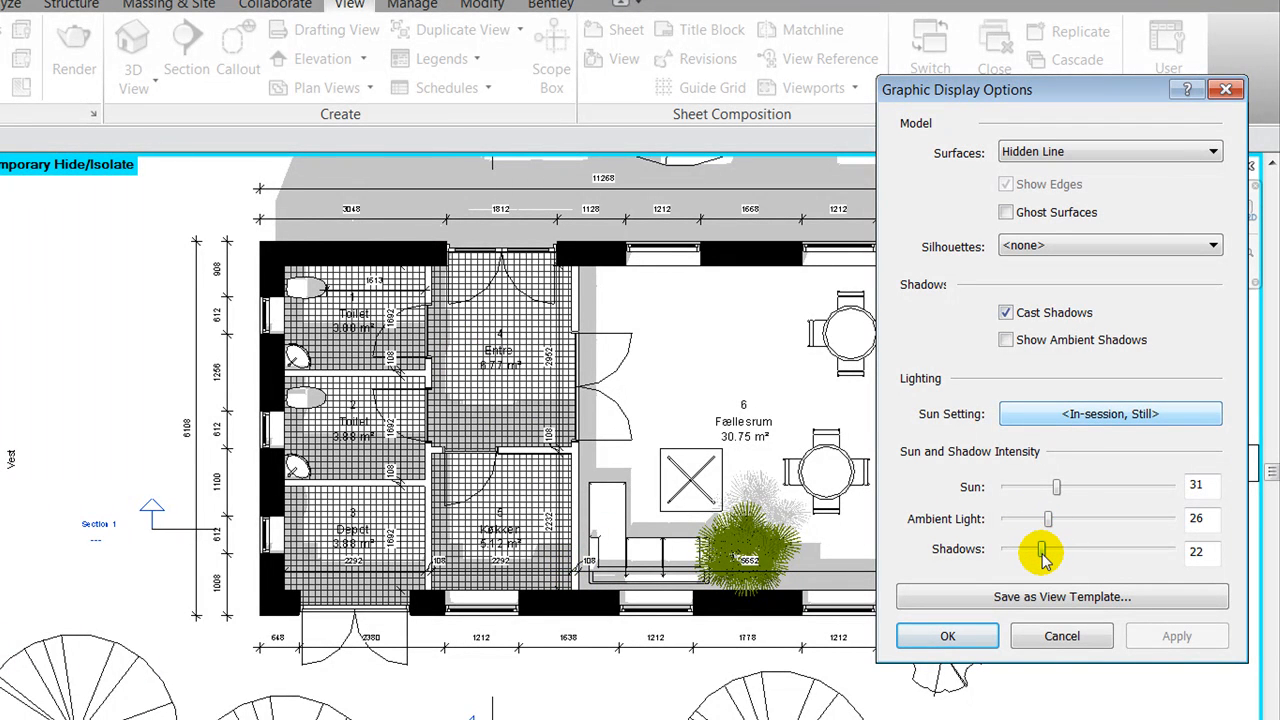
Step: Lower shadow intensity to 12 and fine-tune the sun intensity
drag(1043, 551, 1030, 551)
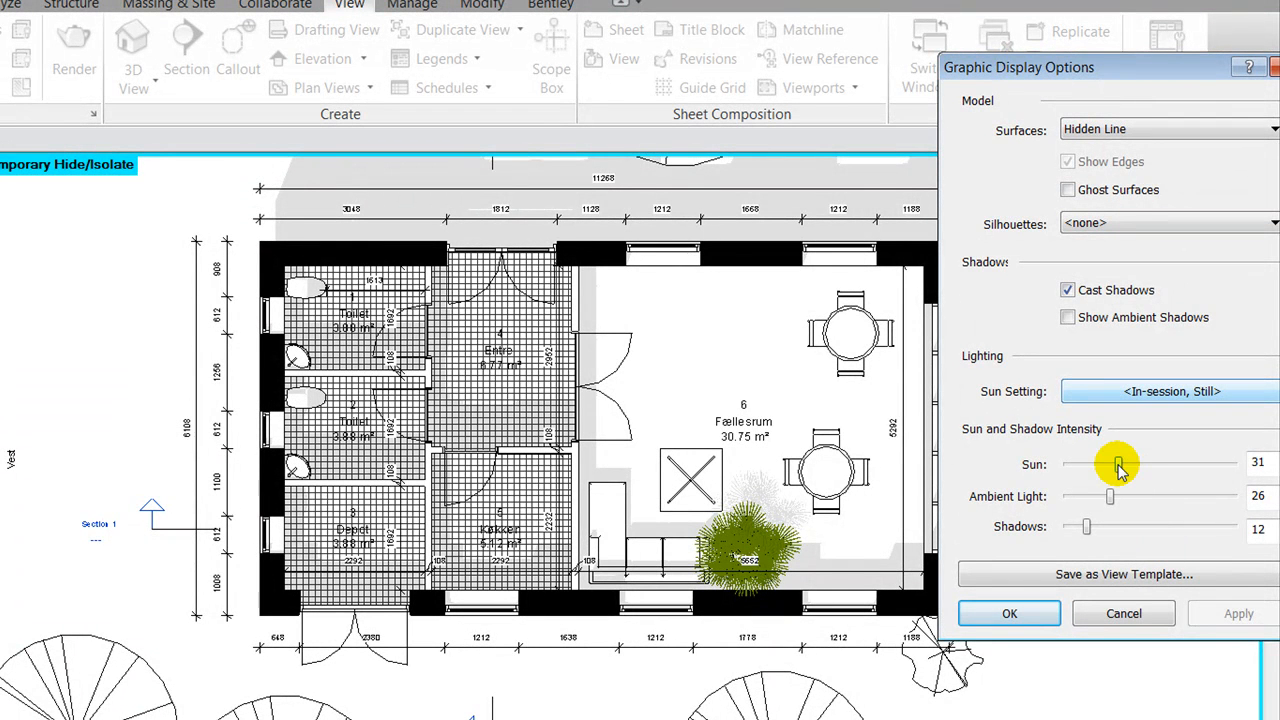
drag(1118, 467, 1110, 467)
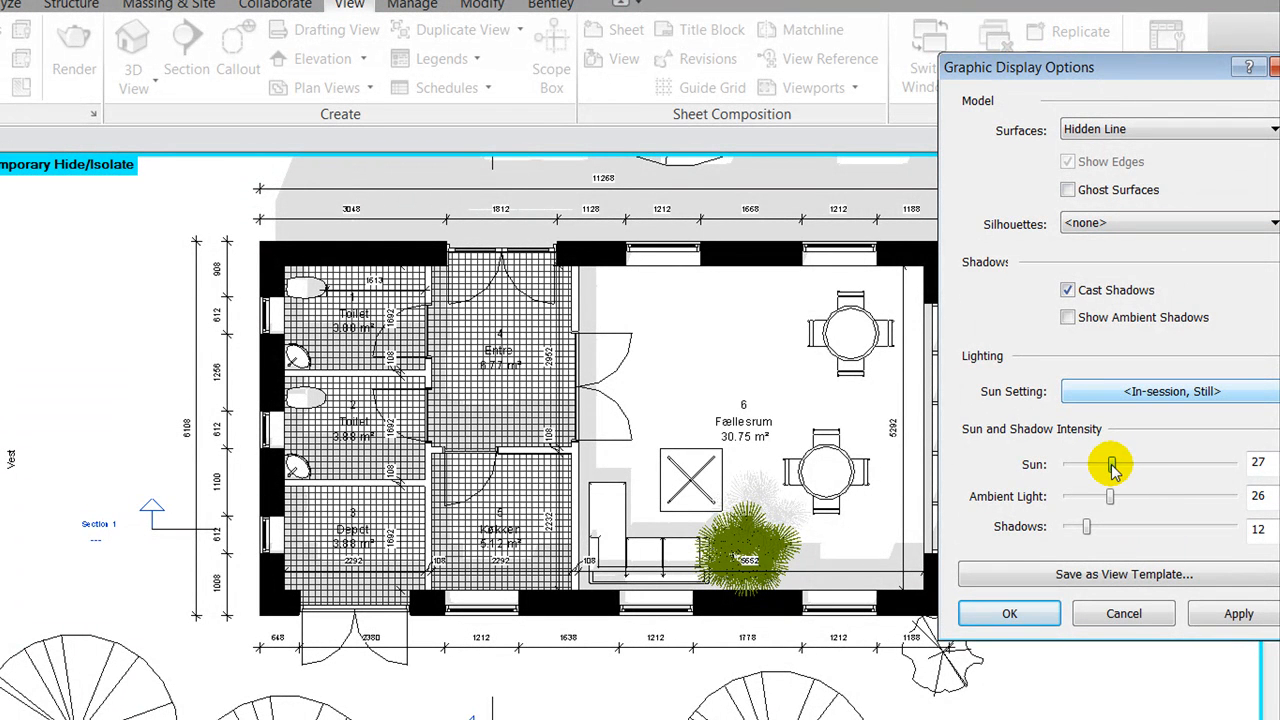
drag(1110, 467, 1100, 467)
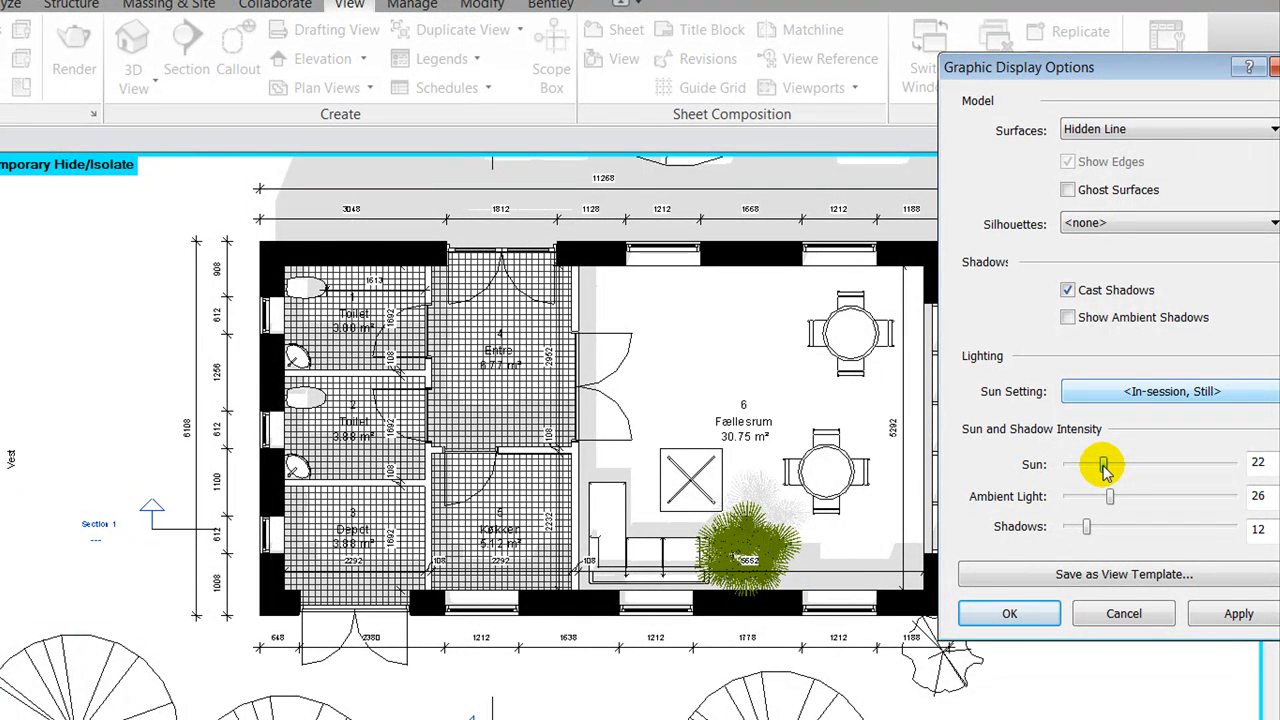
drag(1103, 464, 1127, 464)
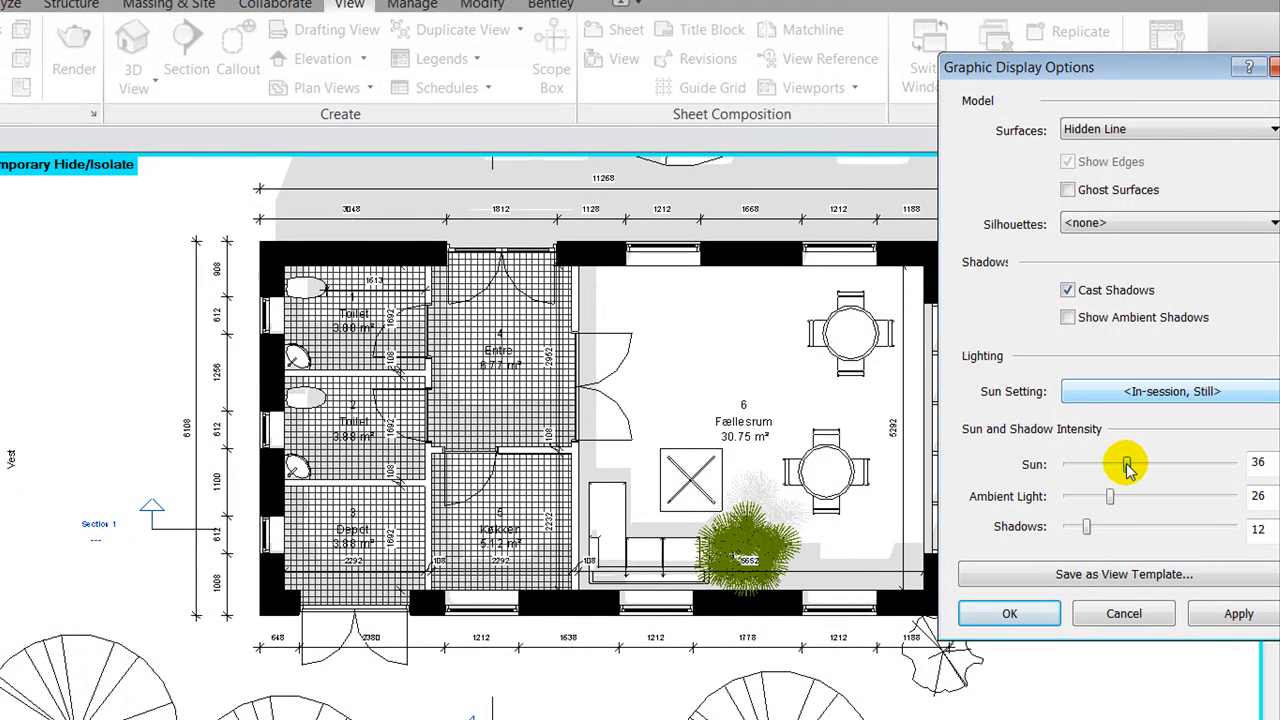
drag(1128, 463, 1110, 463)
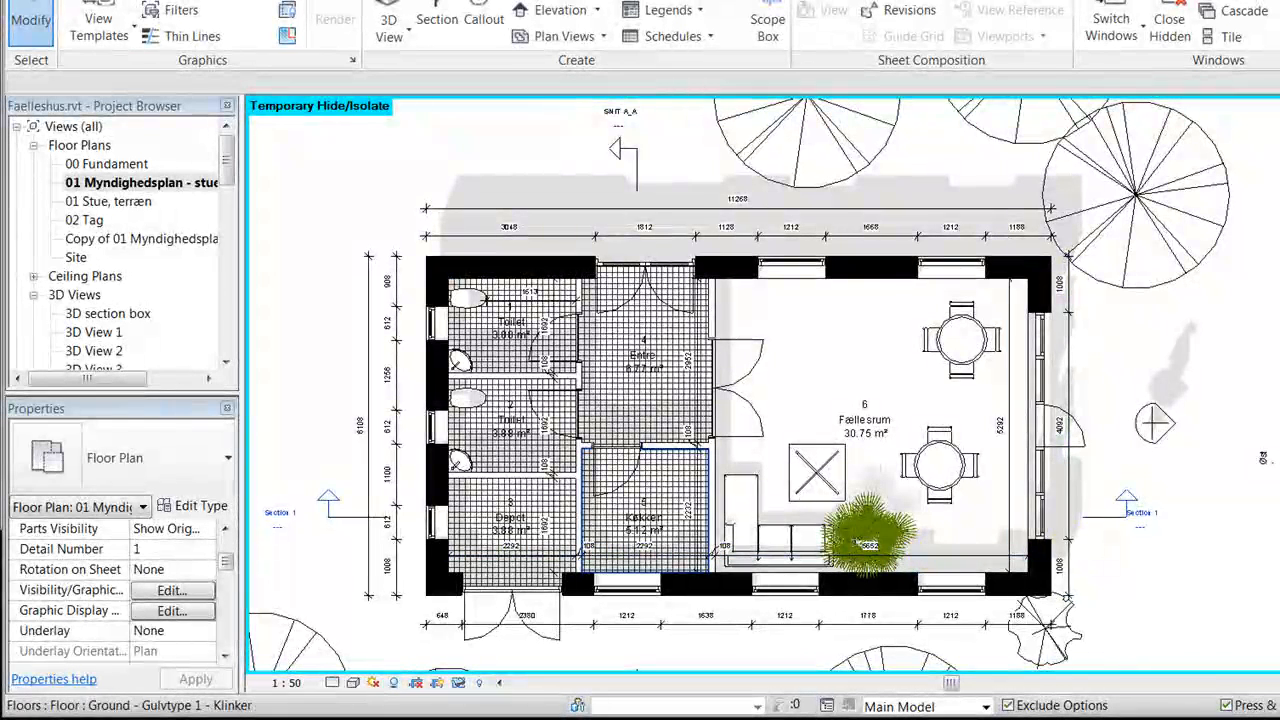
click(374, 683)
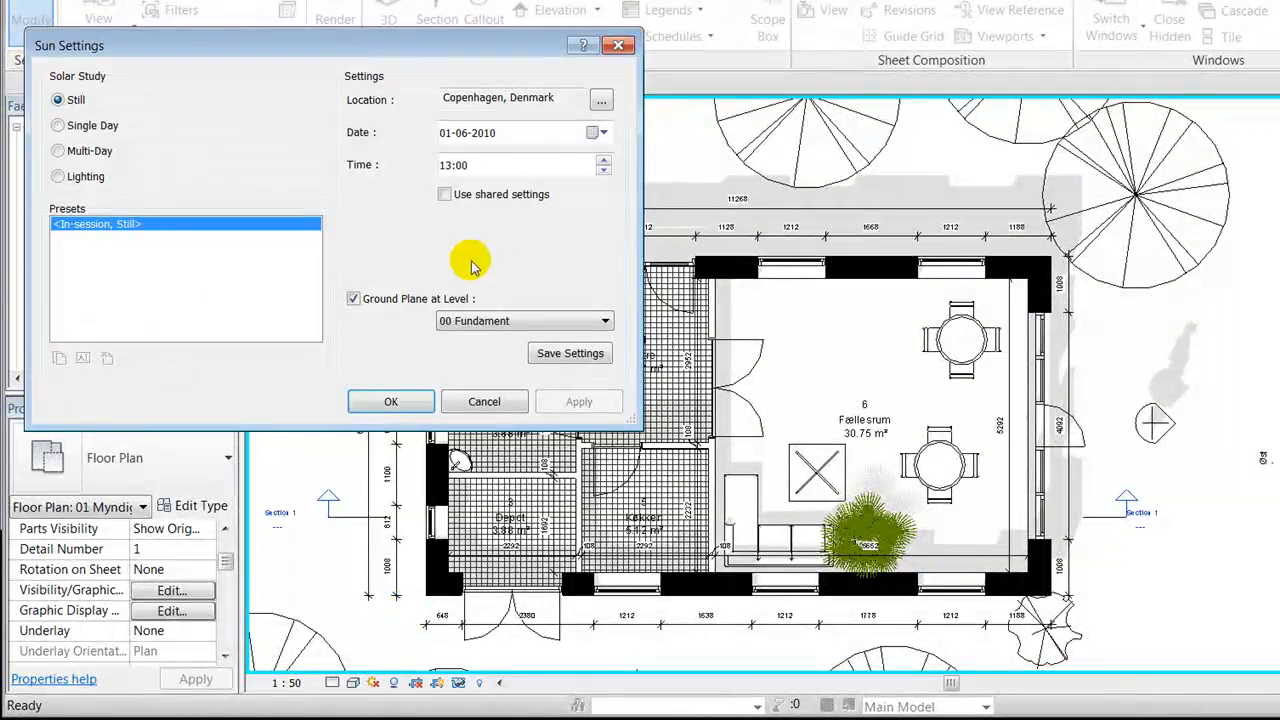
click(599, 132)
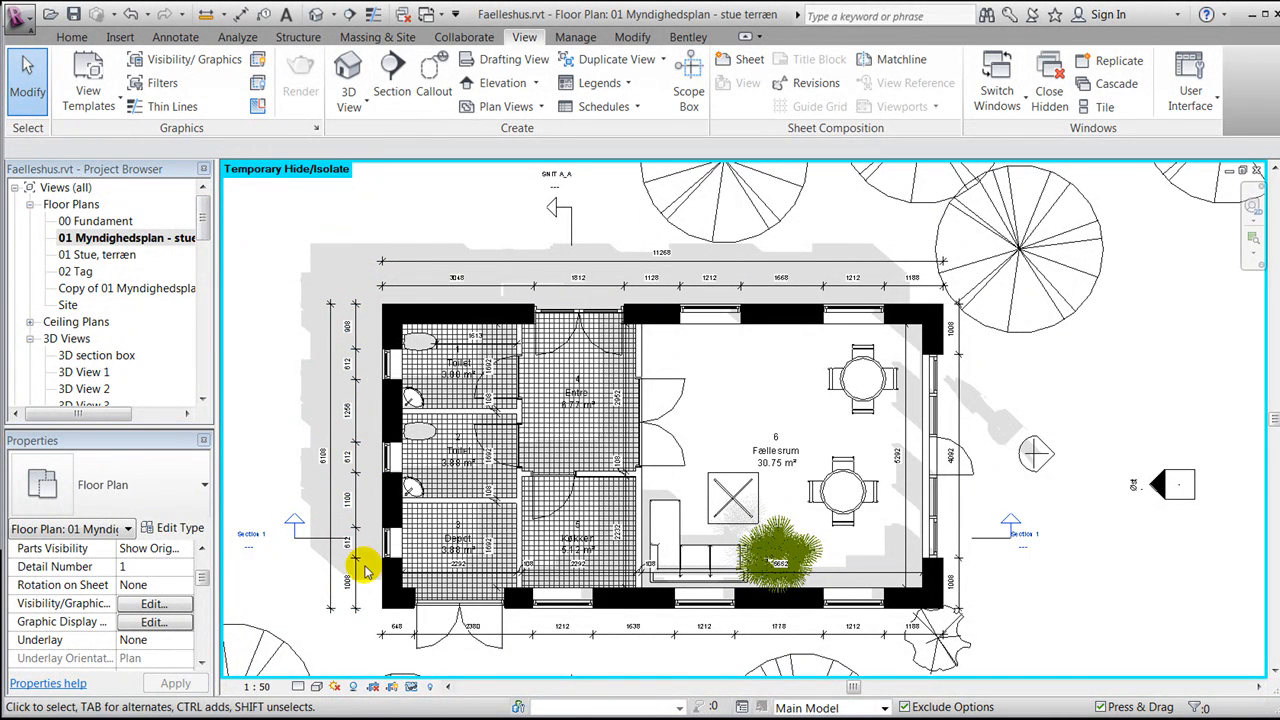
click(620, 520)
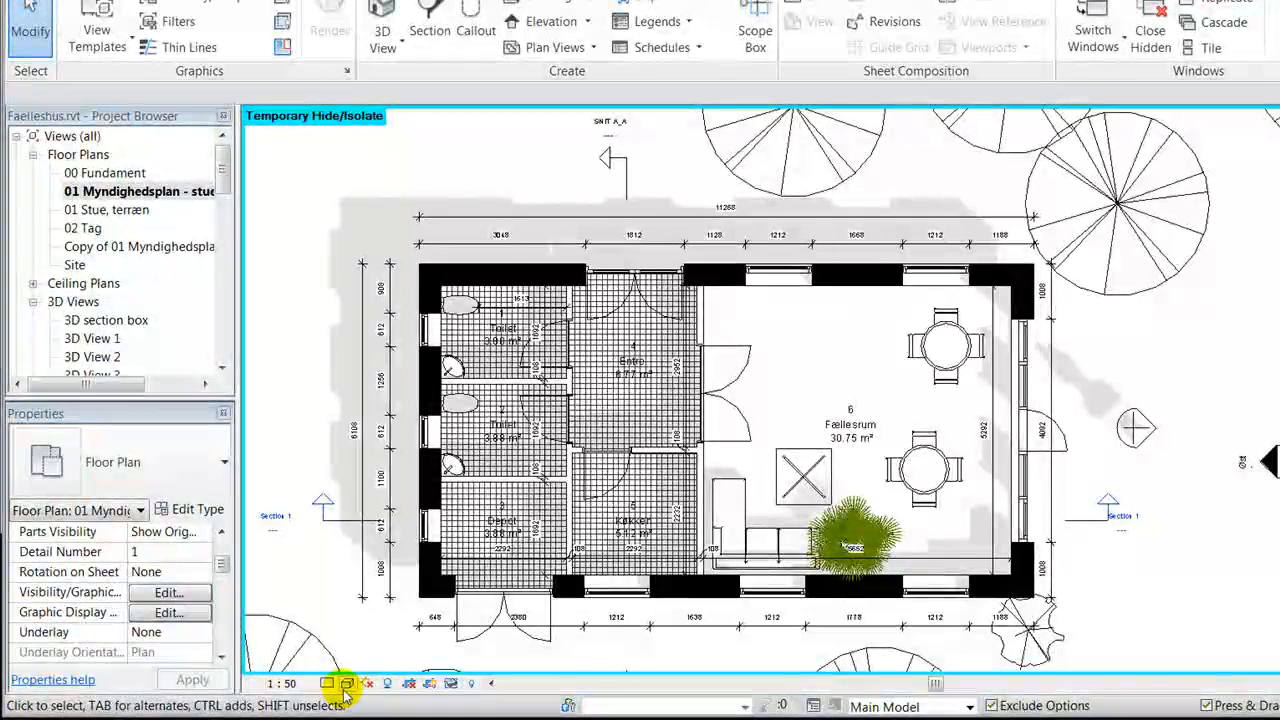
Step: Switch the floor plan's visual style to Realistic
click(347, 683)
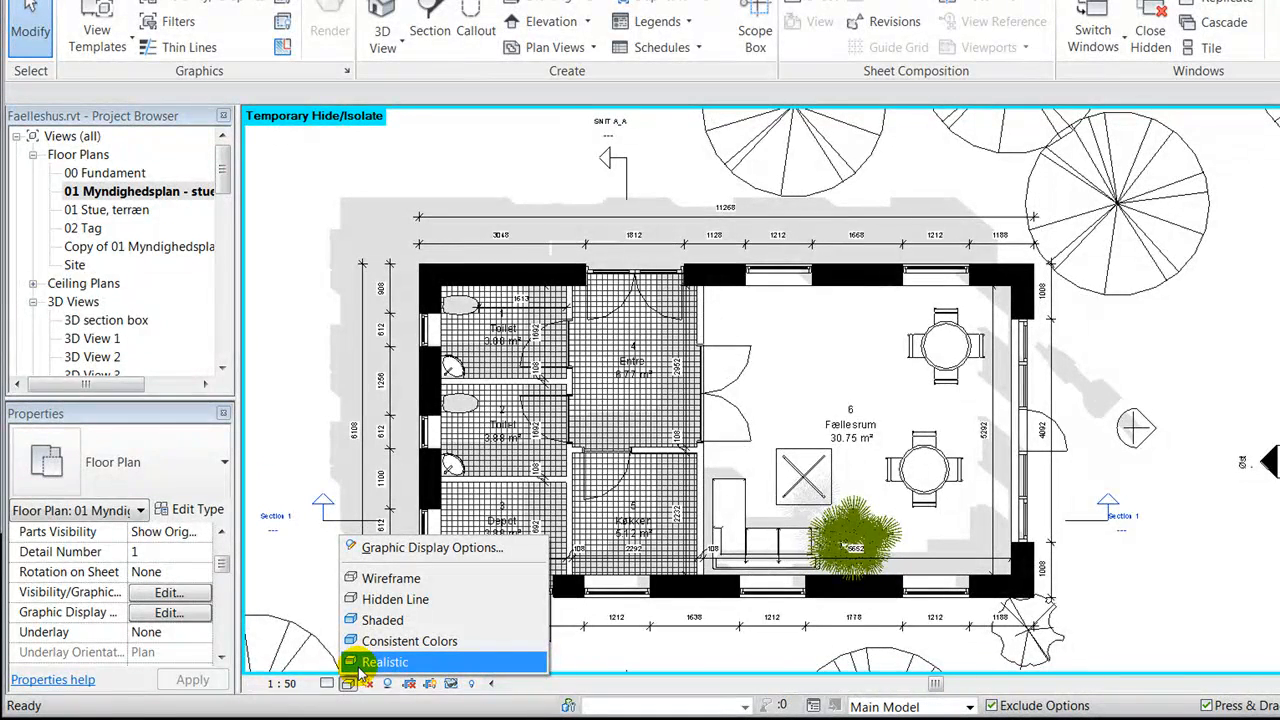
click(385, 662)
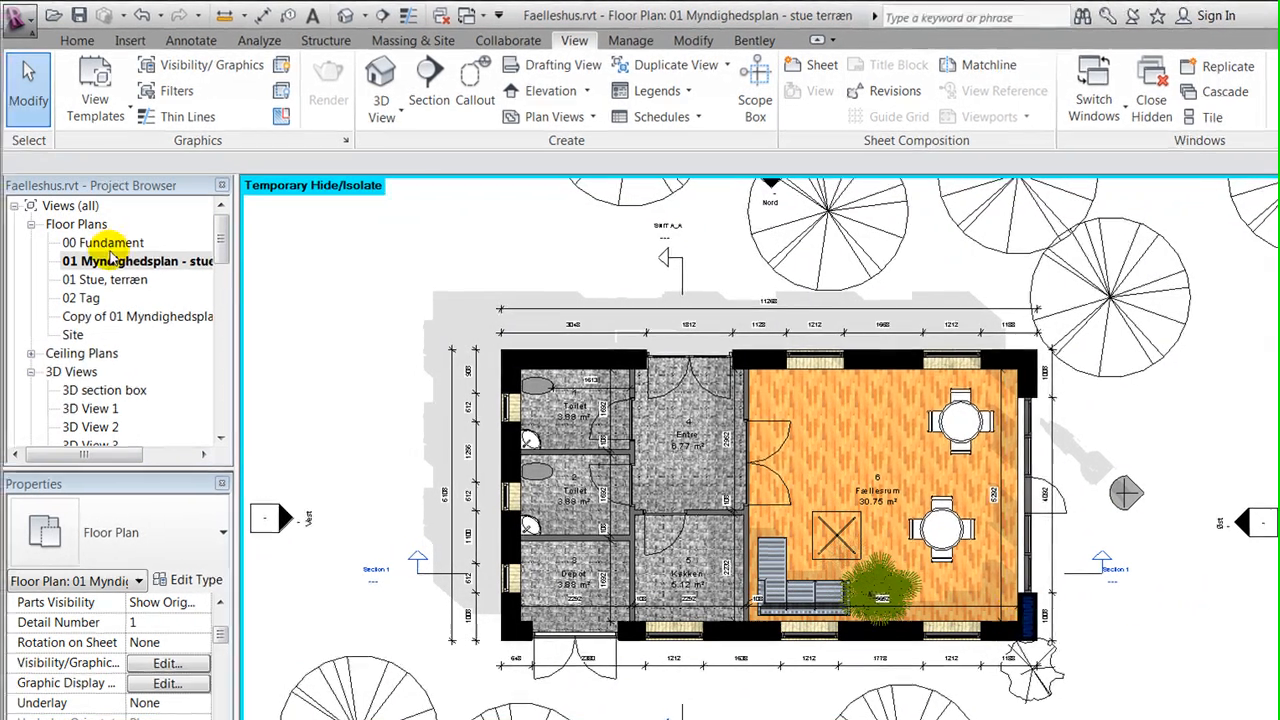
Step: Open the 3D View 7 perspective camera view
click(383, 100)
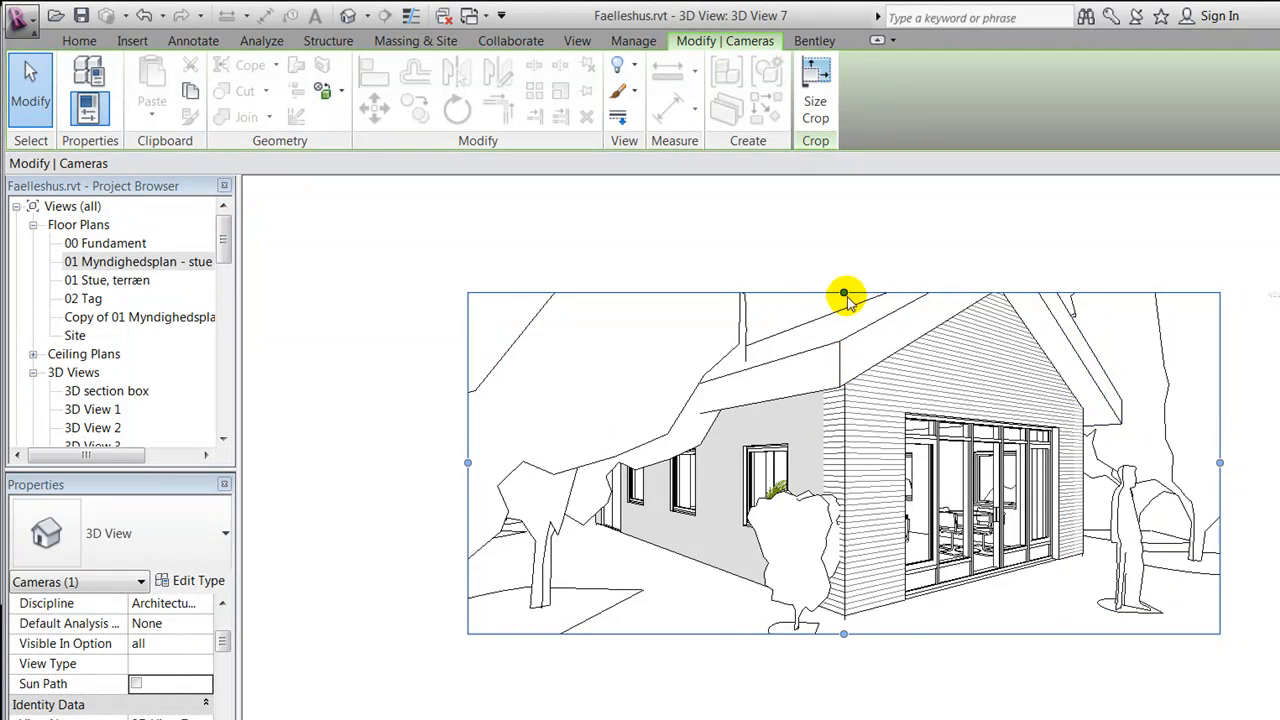
drag(844, 293, 844, 220)
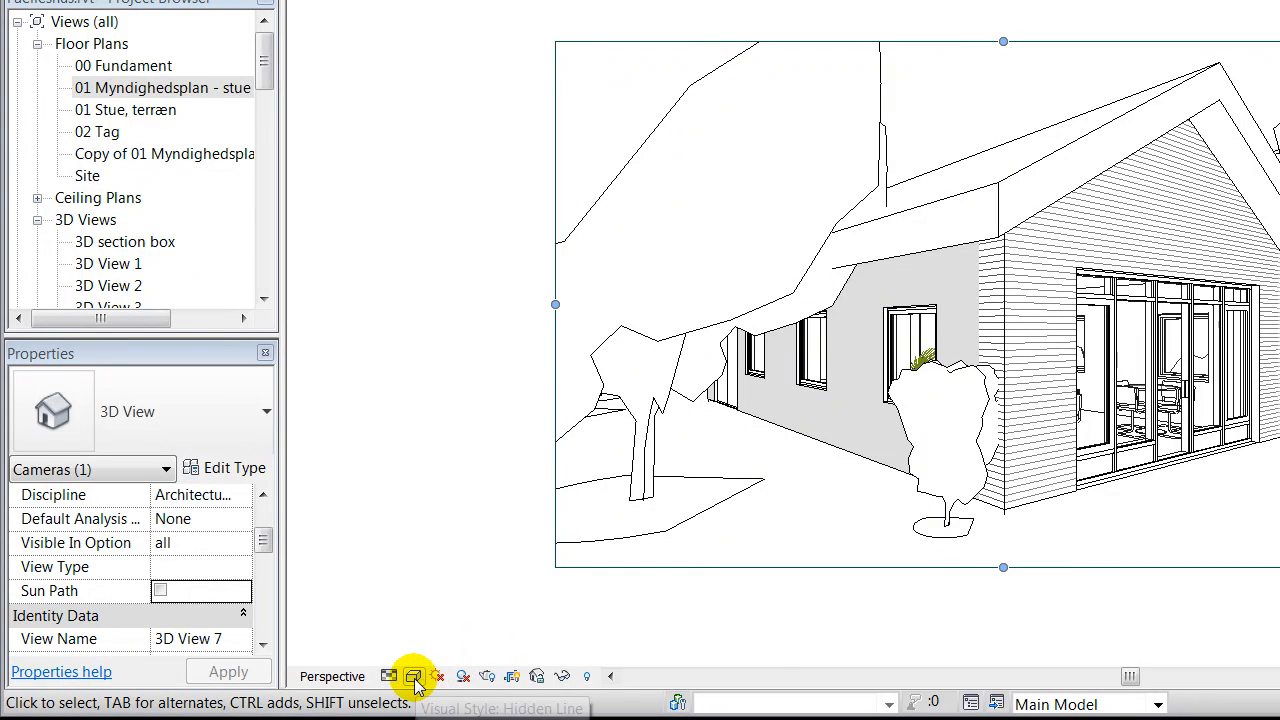
Step: Set the 3D View 7 perspective's visual style to Realistic
click(414, 676)
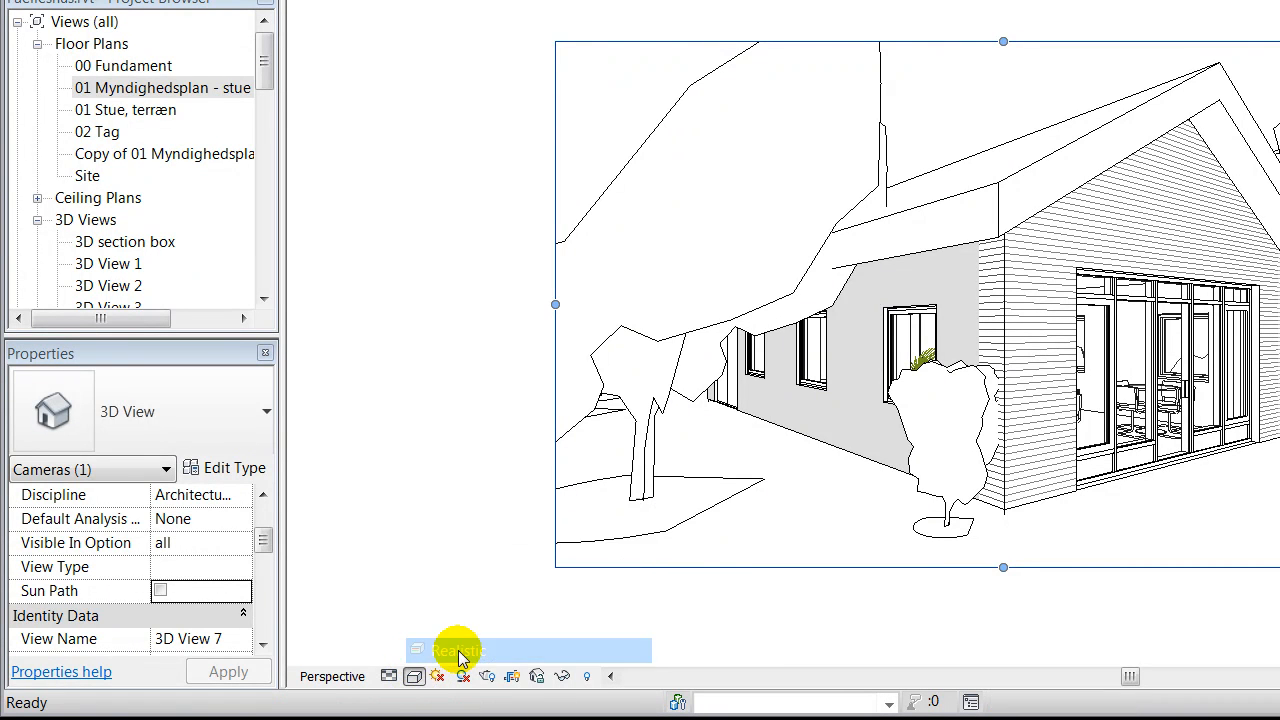
click(458, 649)
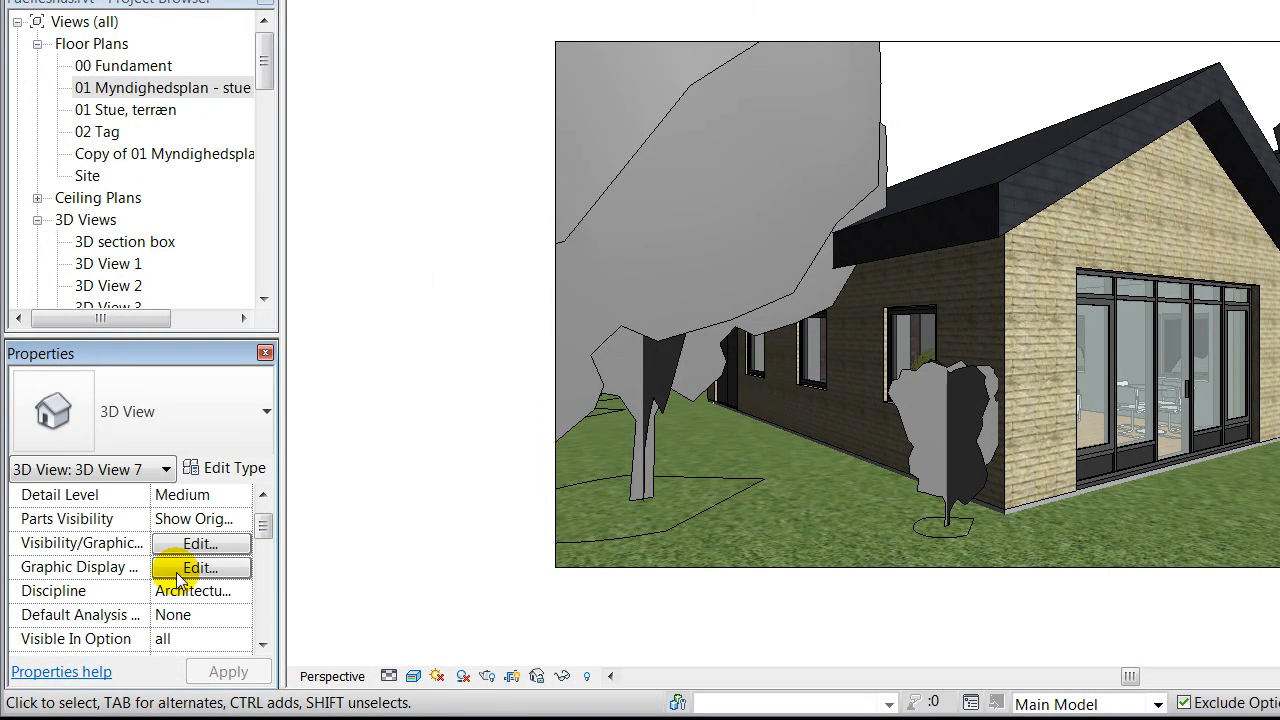
Step: Enable Cast Shadows in the perspective's Graphic Display Options
click(199, 567)
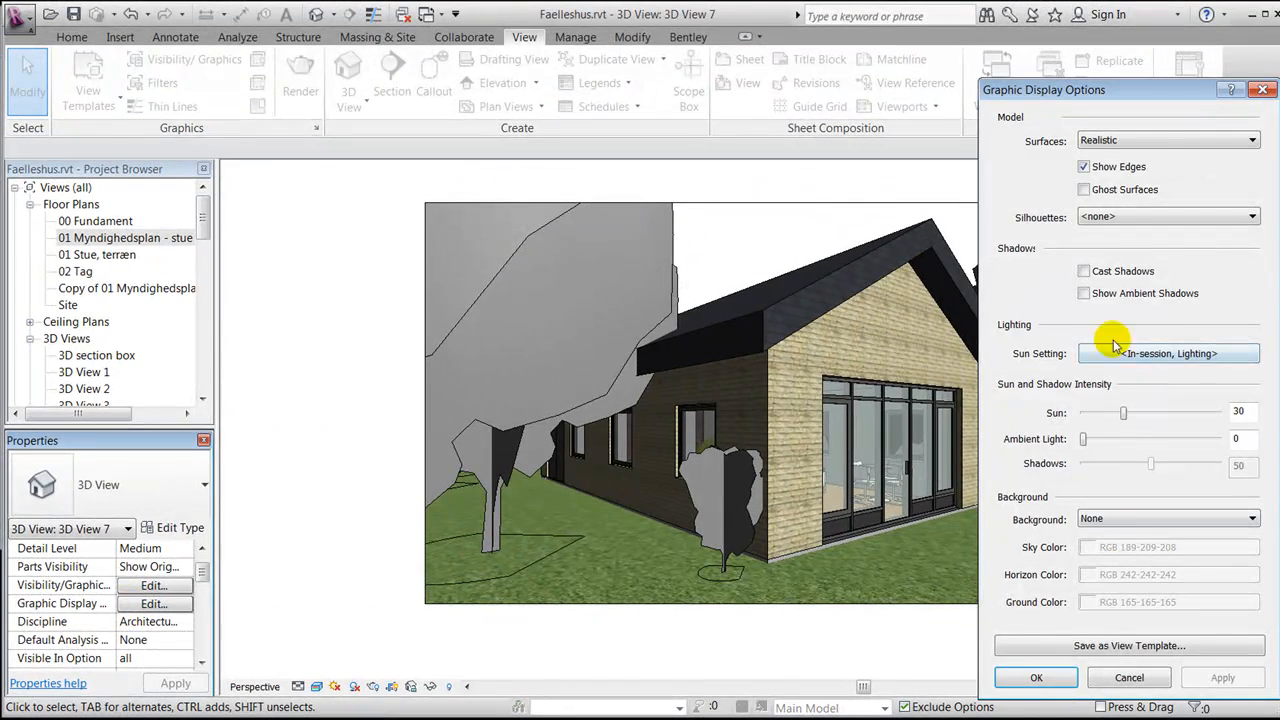
click(1083, 271)
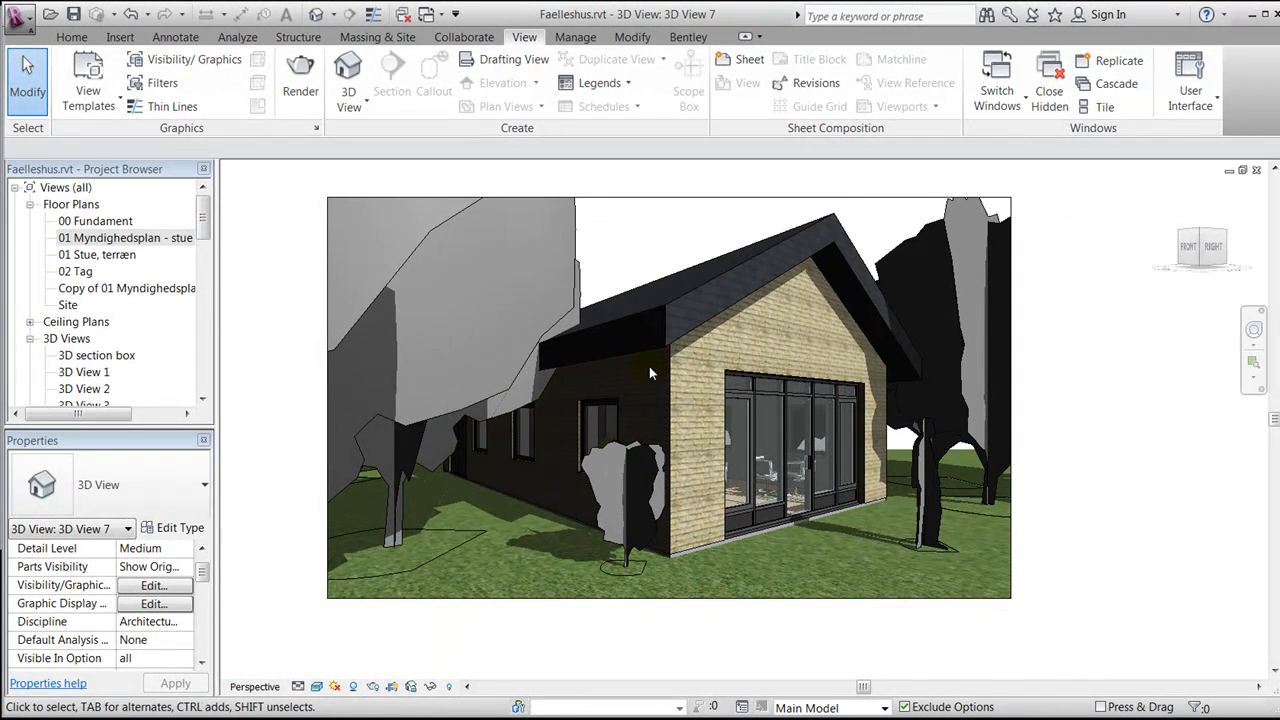
mouse_move(428, 685)
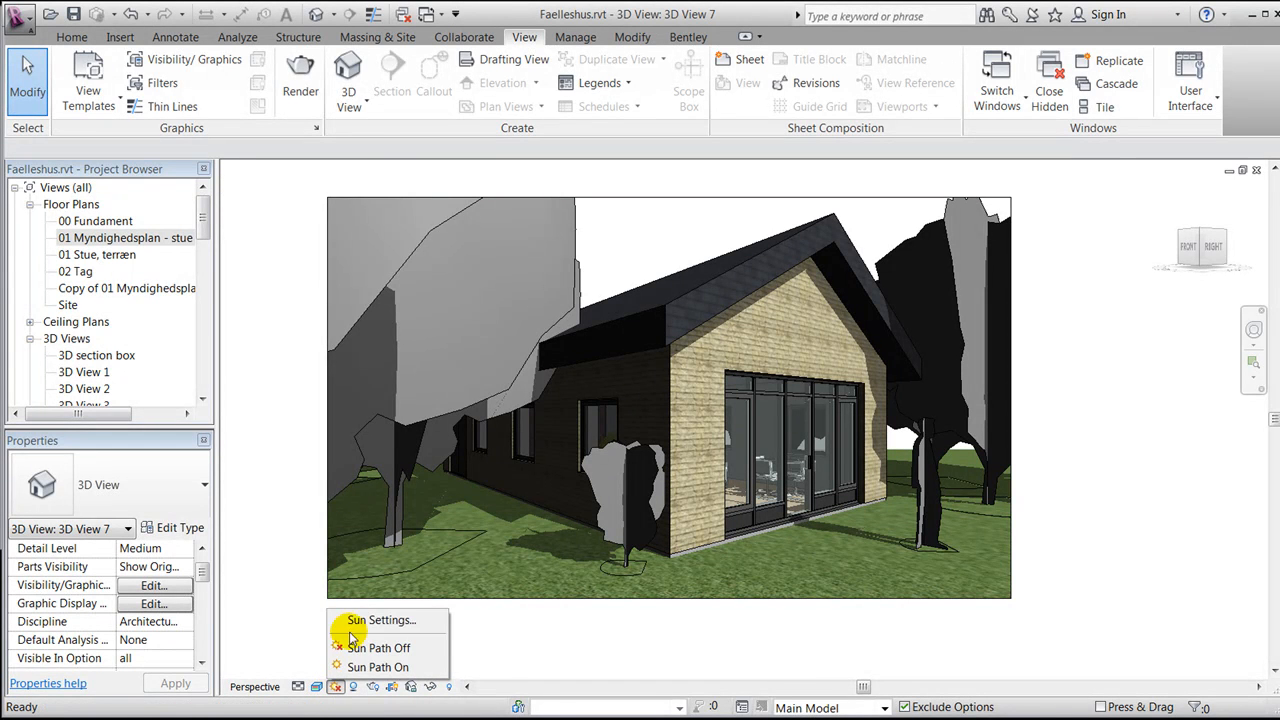
Step: Try the Sunlight from Top Left preset, then apply Sunlight from Top Right
click(381, 619)
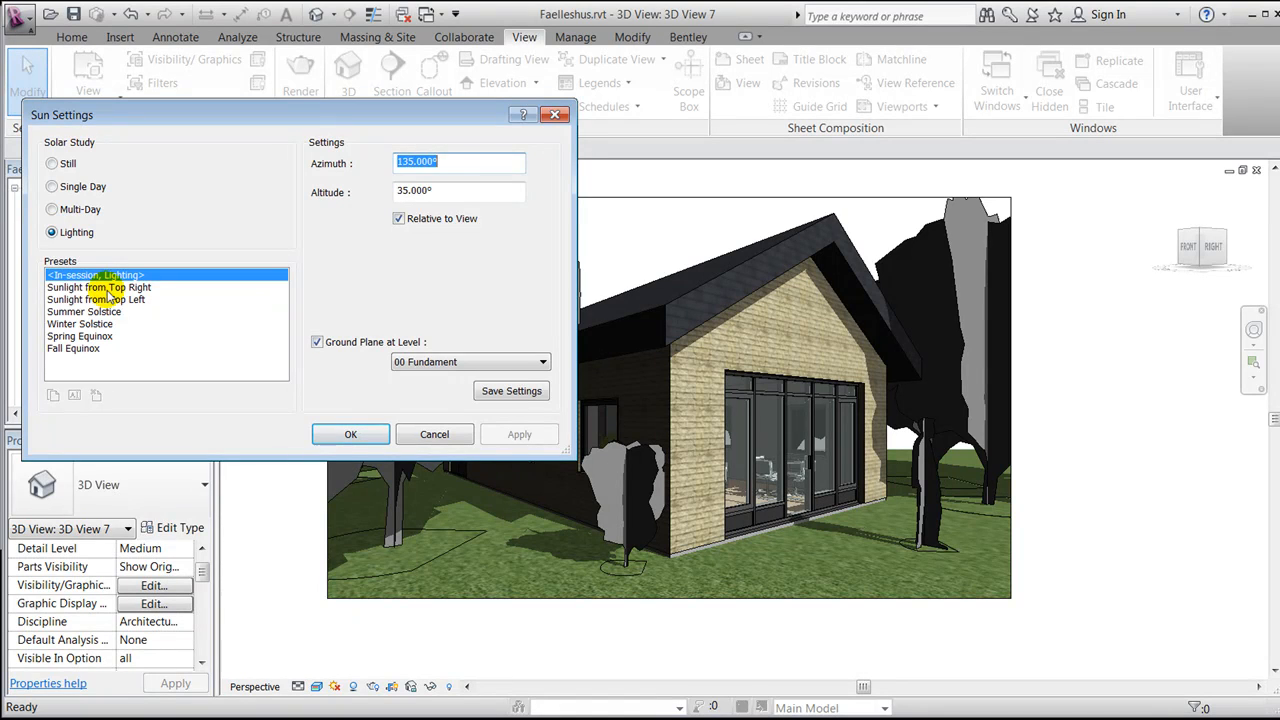
click(99, 287)
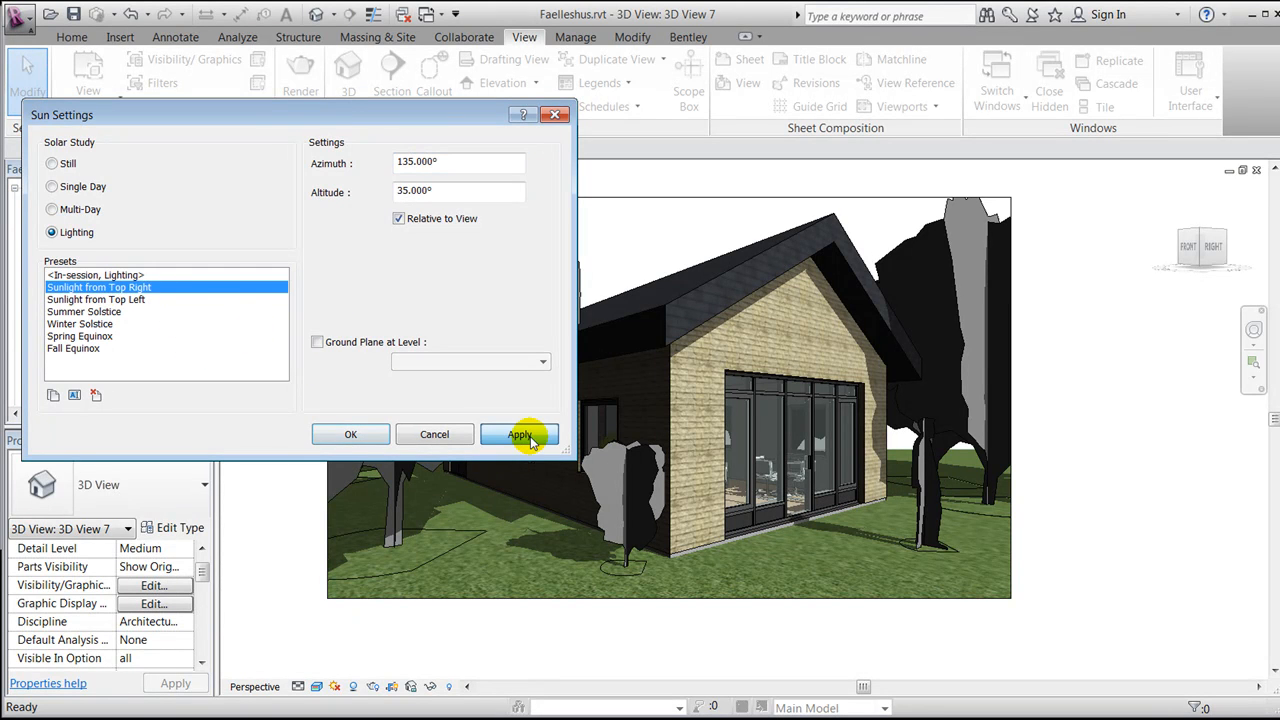
click(519, 434)
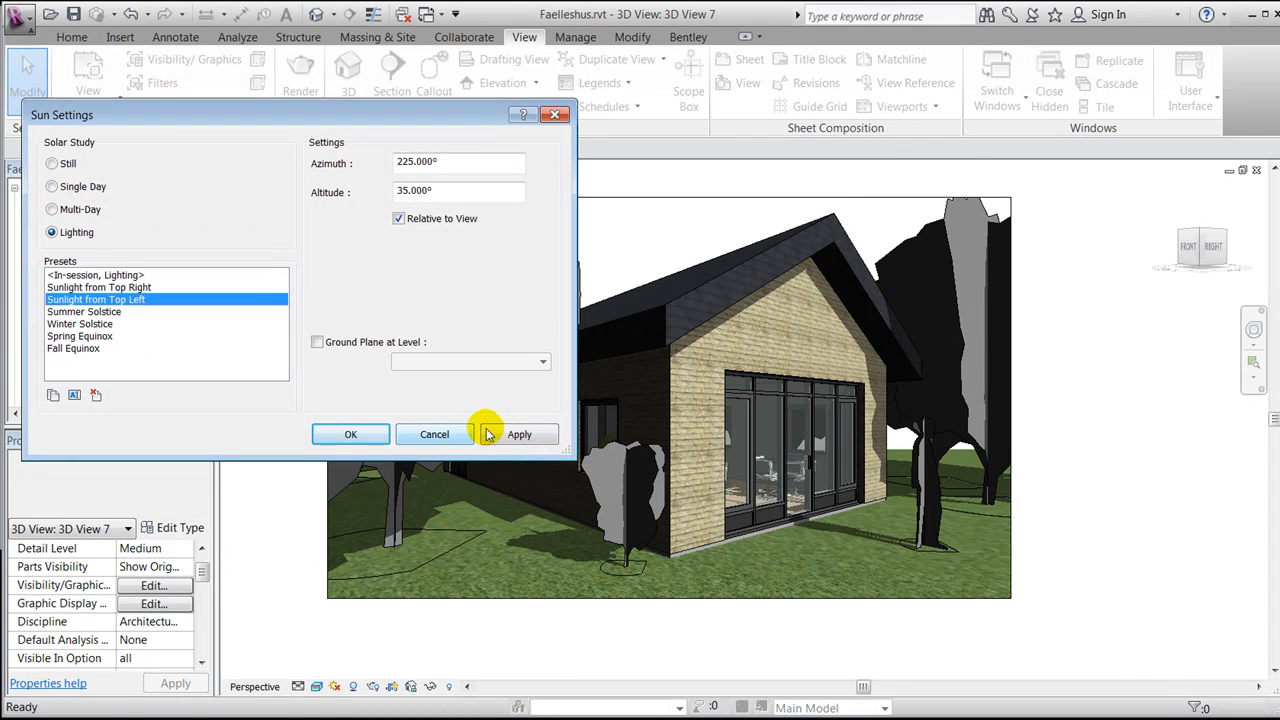
click(519, 434)
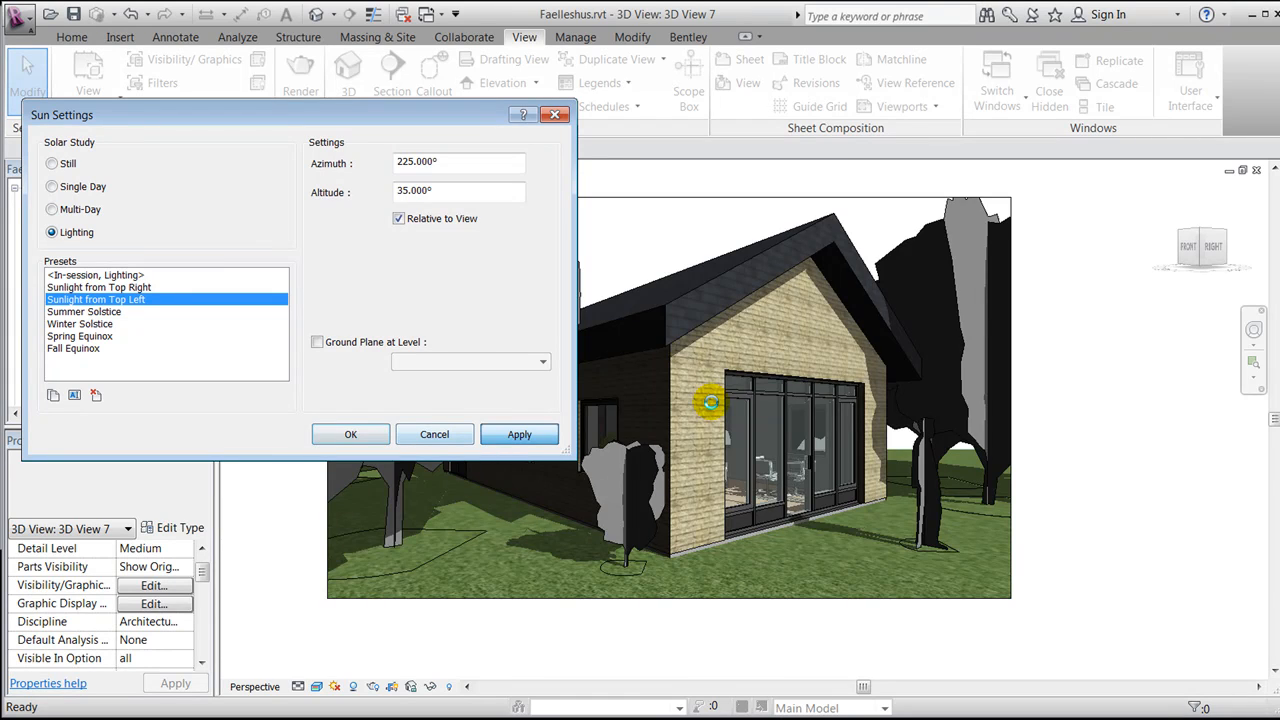
click(519, 434)
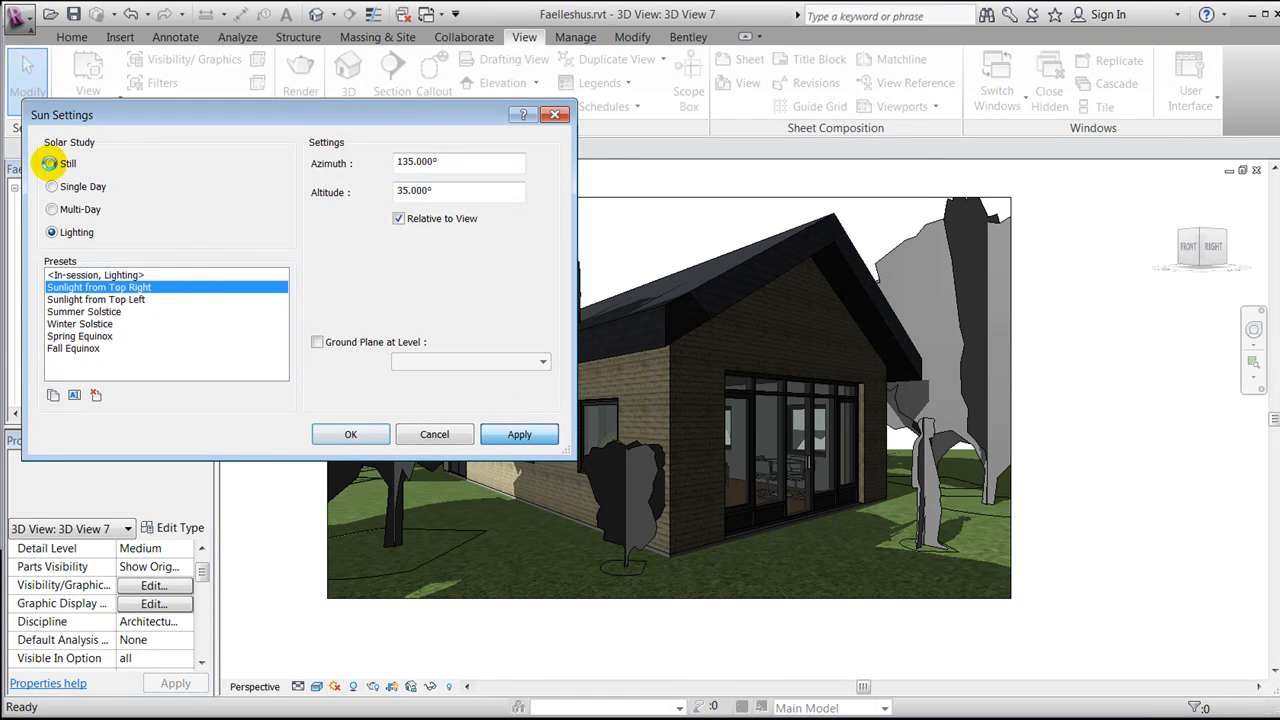
Step: Switch to a still Copenhagen sun study dated 13-06-2010, previewing shadows at 08:00 and 11:00
click(51, 163)
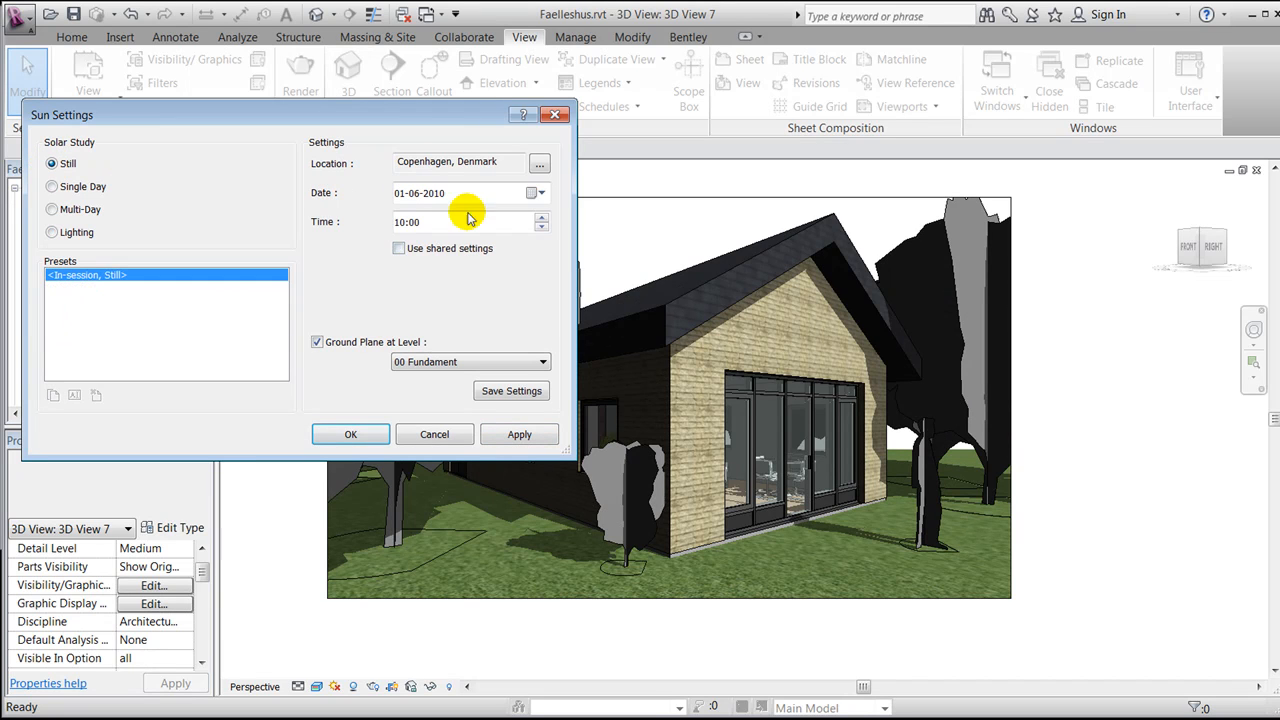
click(532, 192)
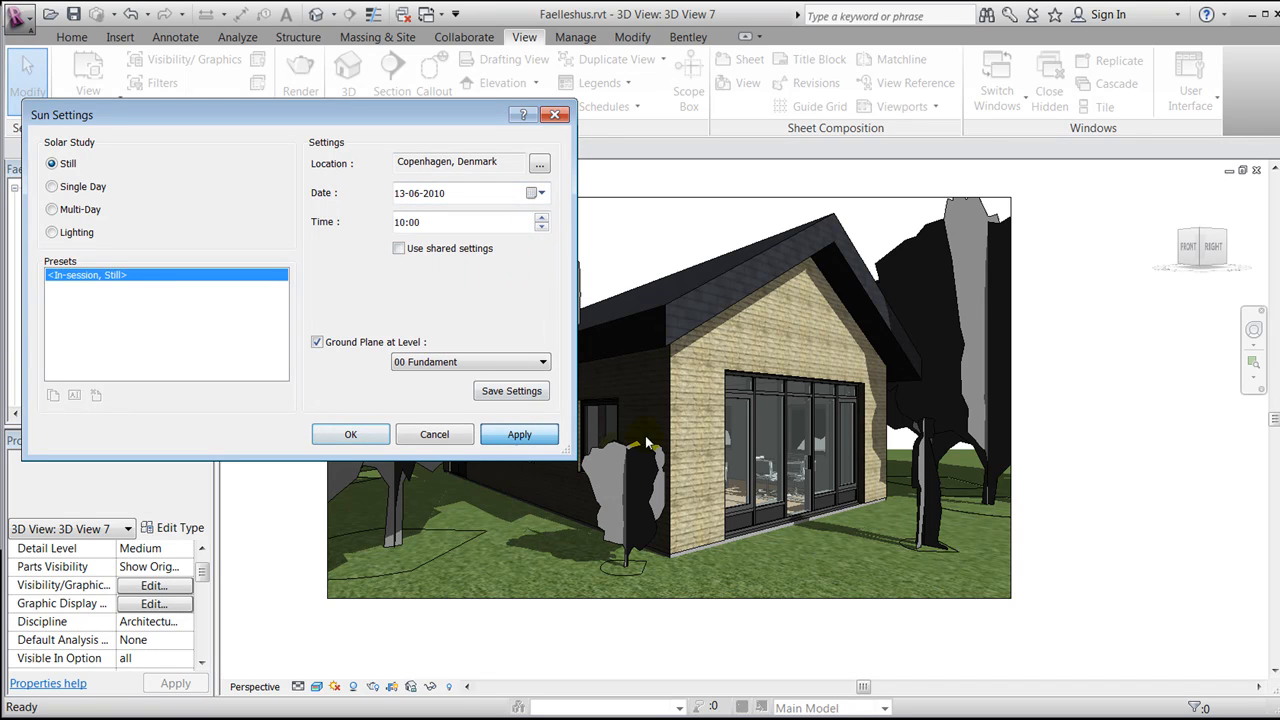
click(519, 434)
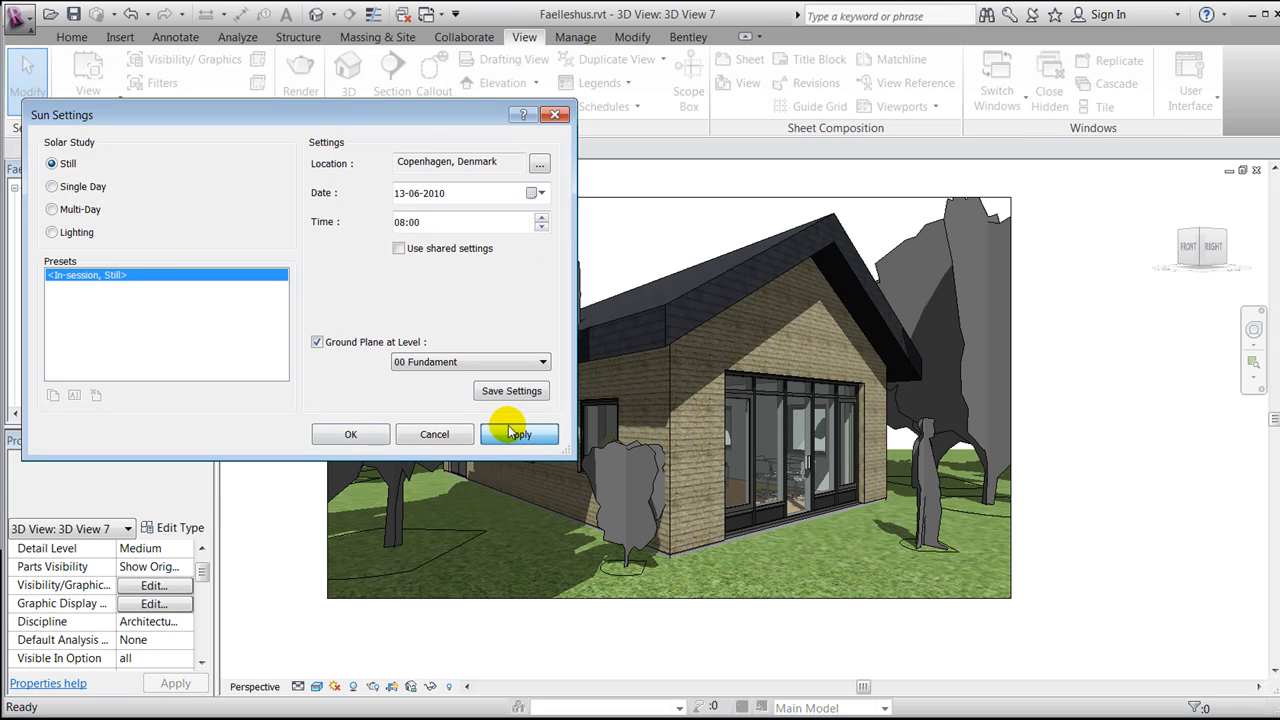
click(519, 433)
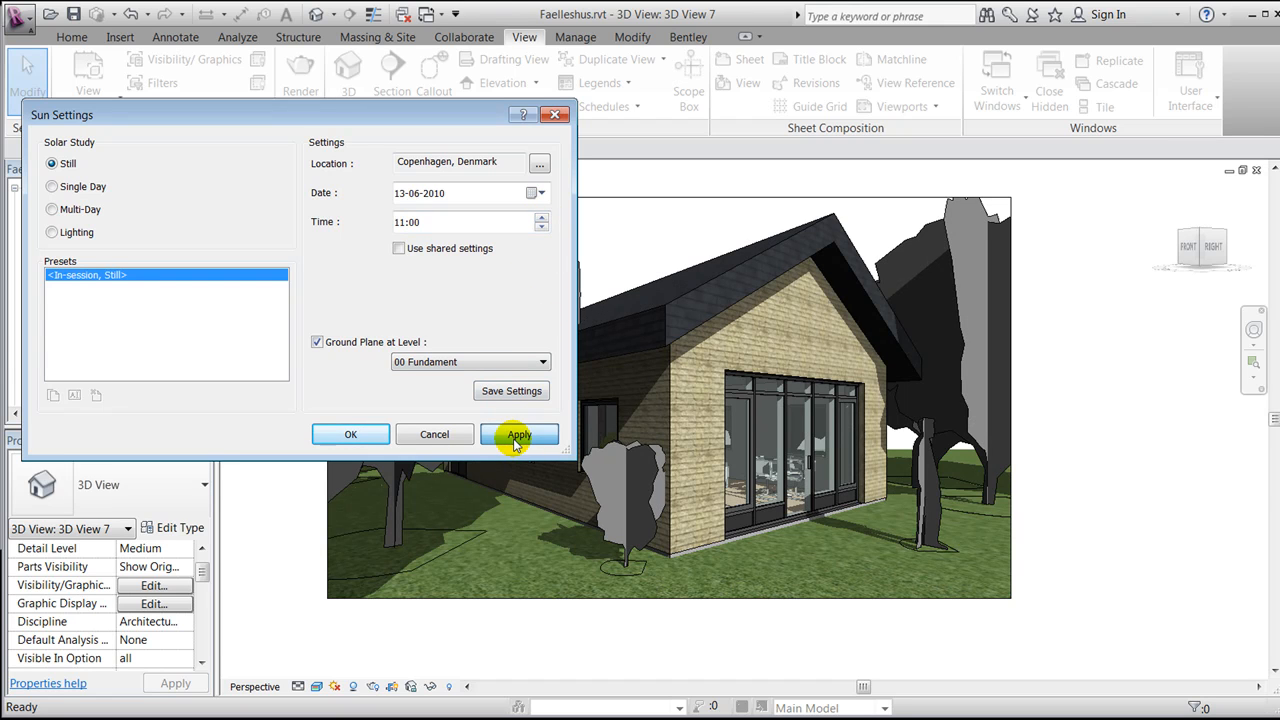
click(519, 434)
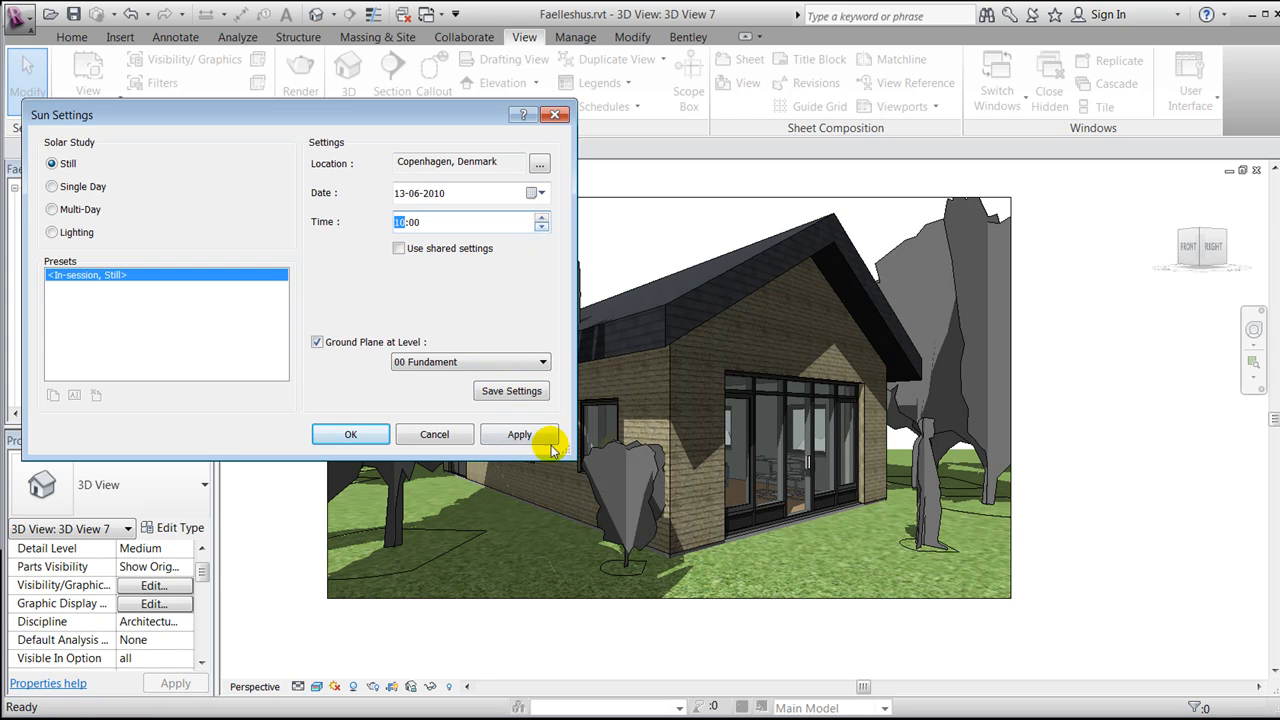
Step: Set the sun time to 10:00 and accept the sun settings
click(519, 434)
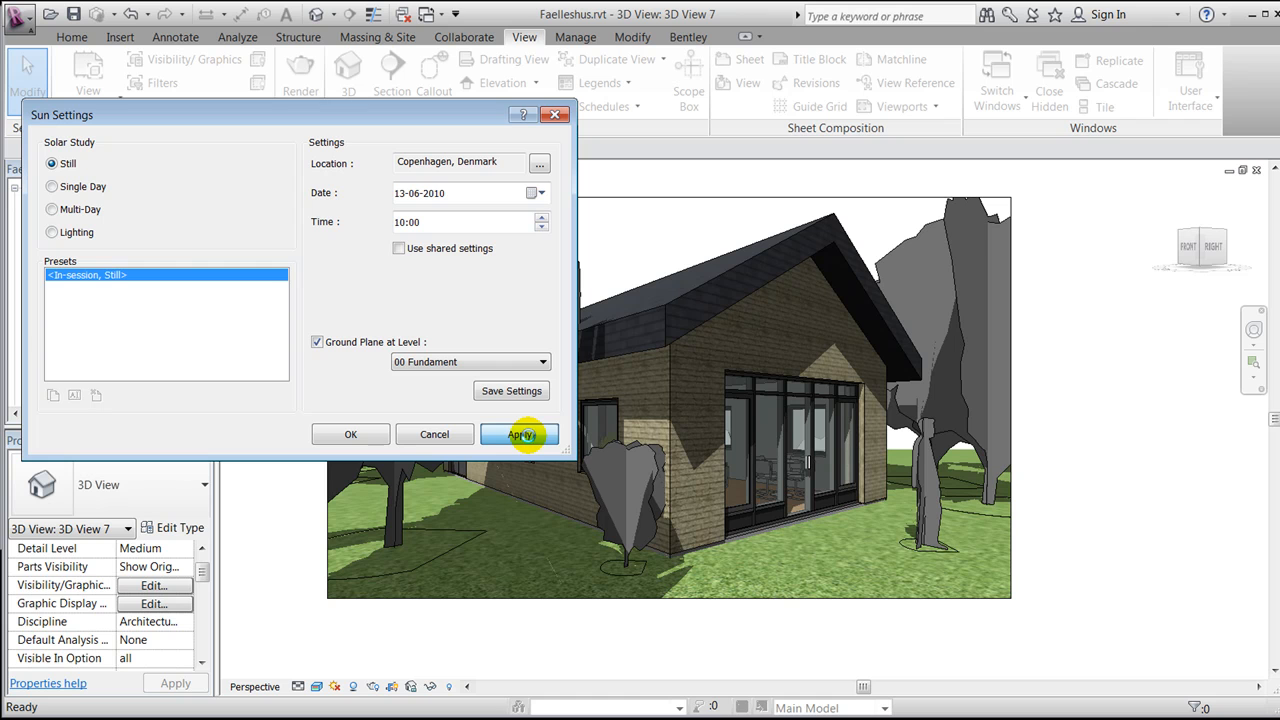
click(519, 434)
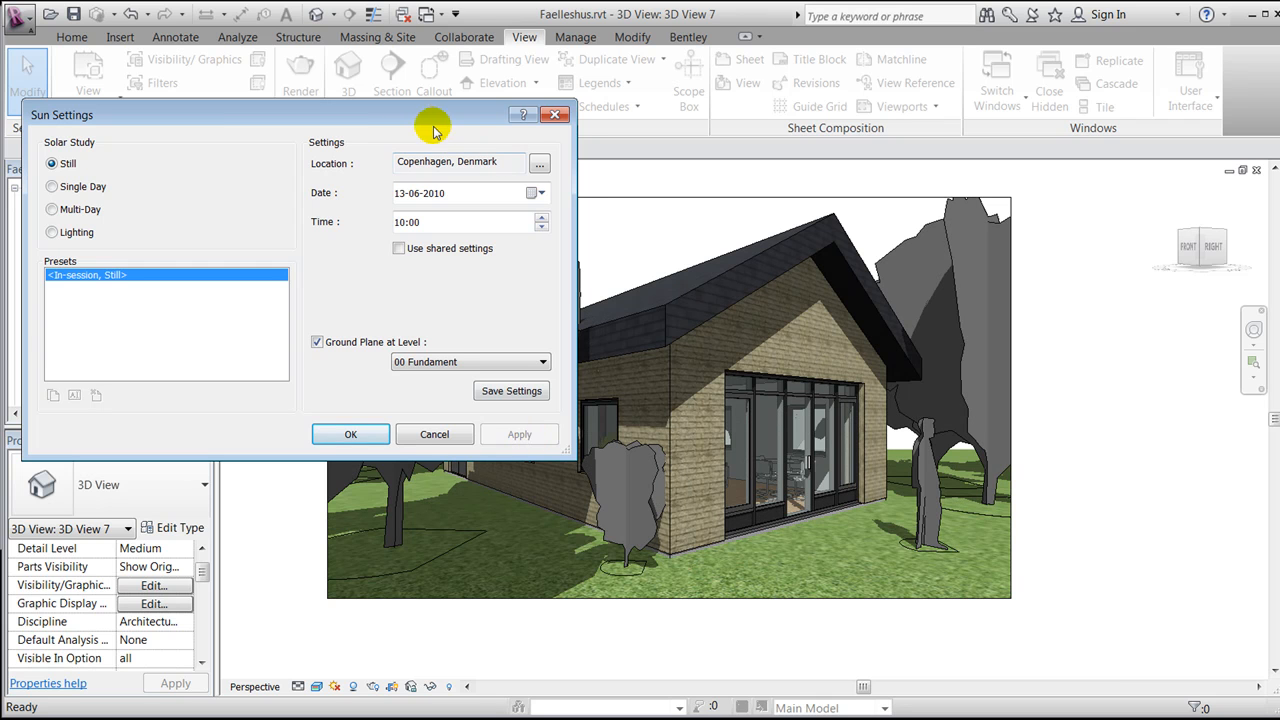
drag(433, 114, 270, 225)
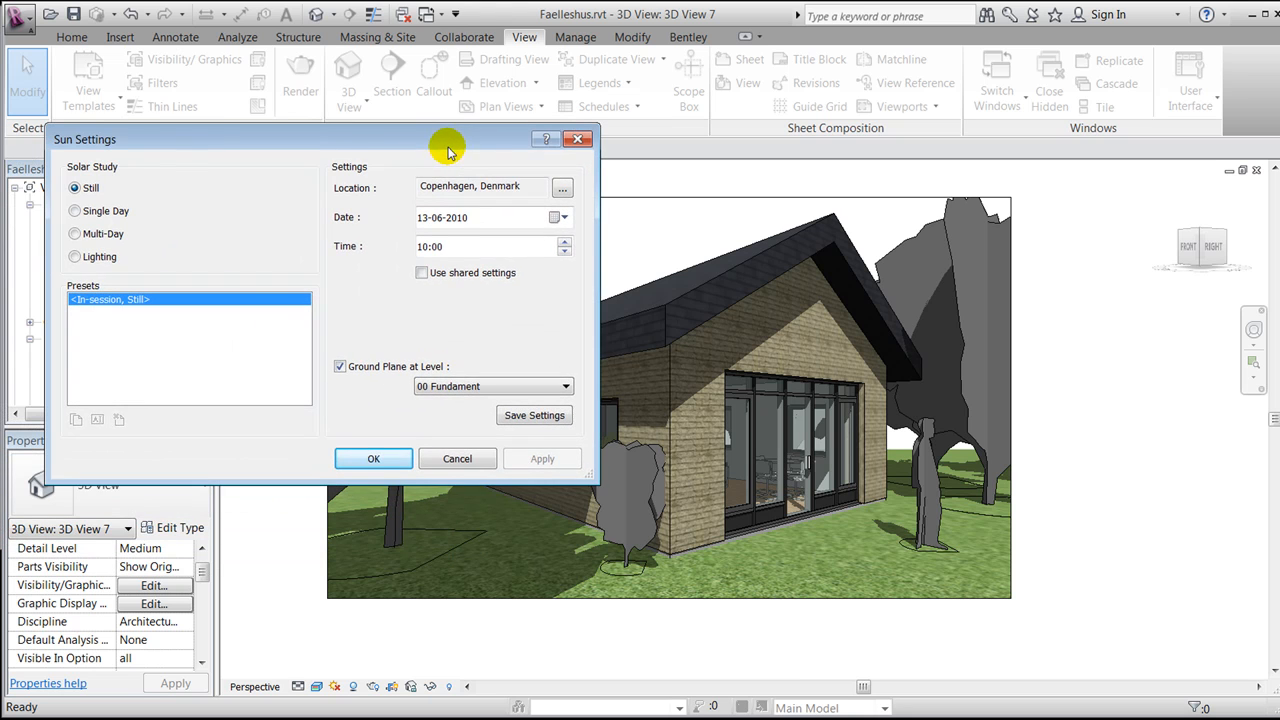
click(373, 458)
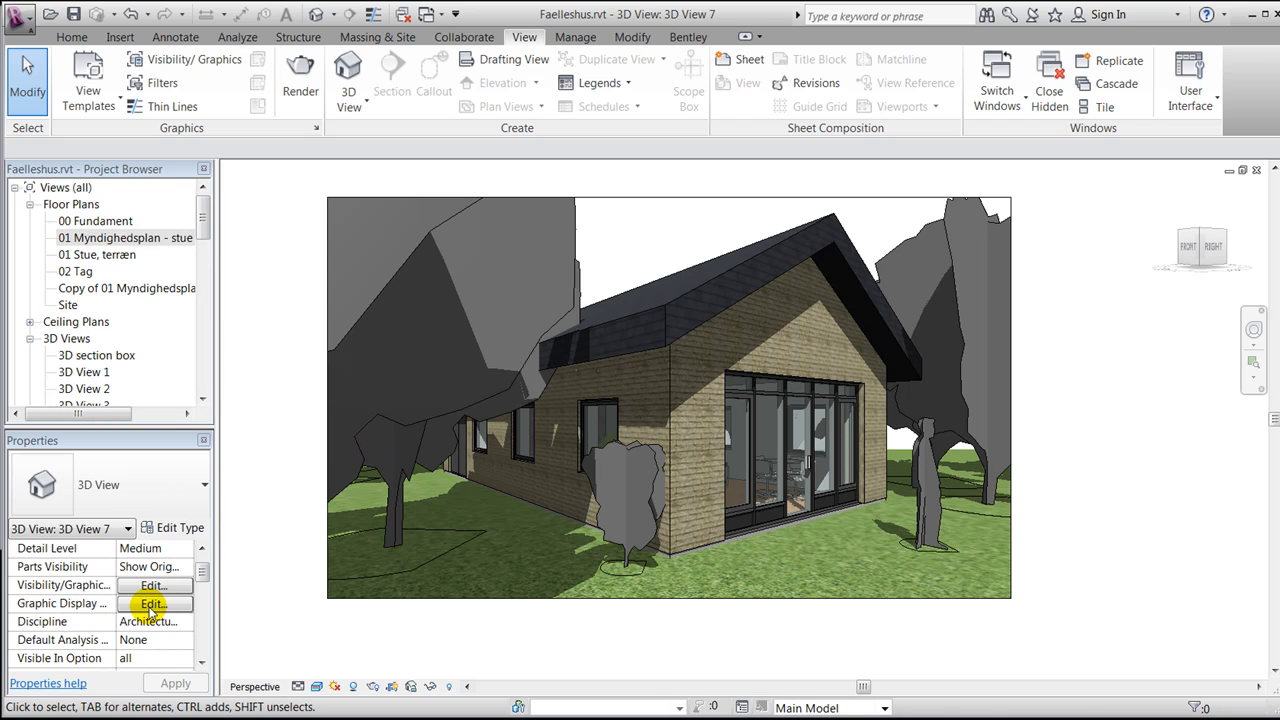
Step: Switch the 3D View 7 background to Gradient in Graphic Display Options and apply it
click(152, 603)
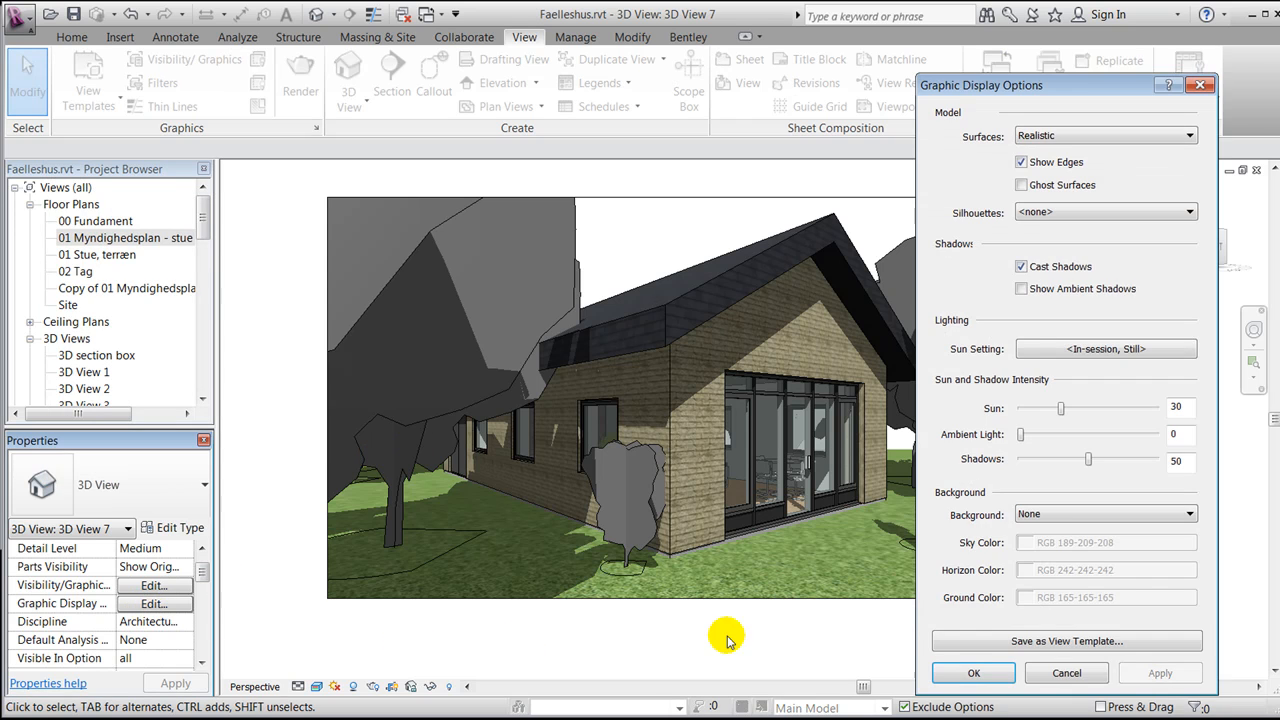
mouse_move(940, 492)
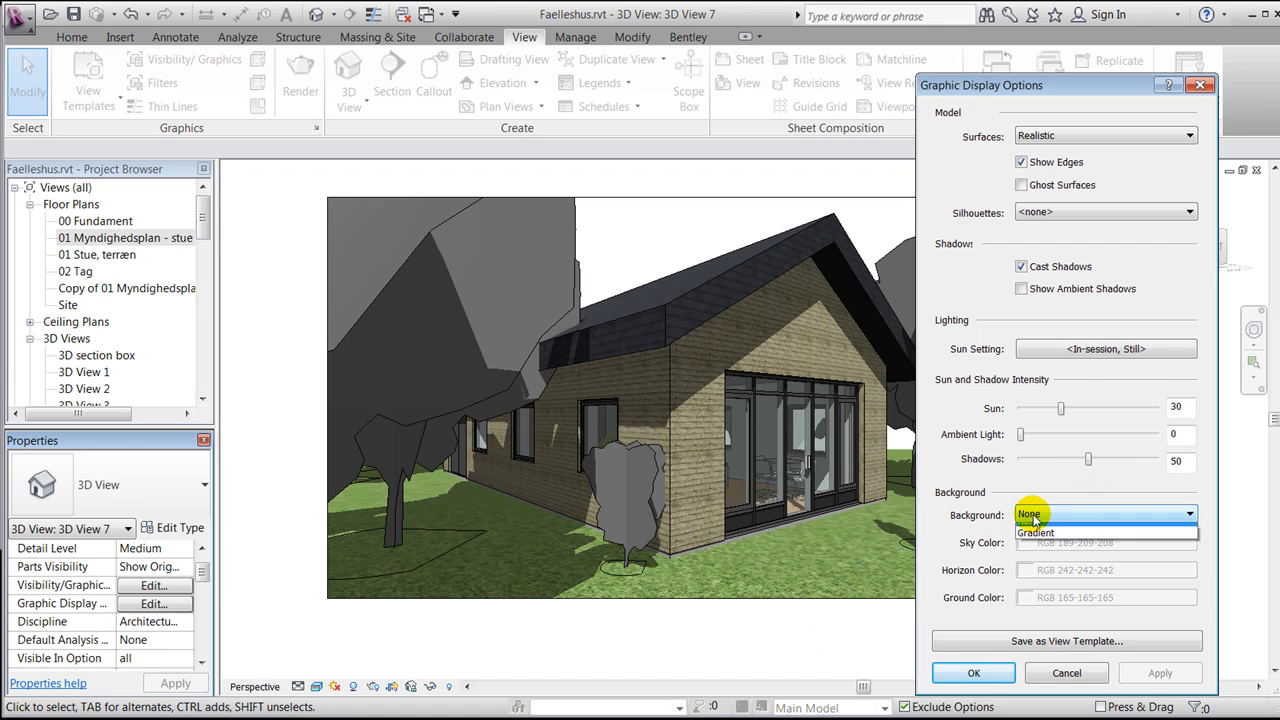
click(1037, 532)
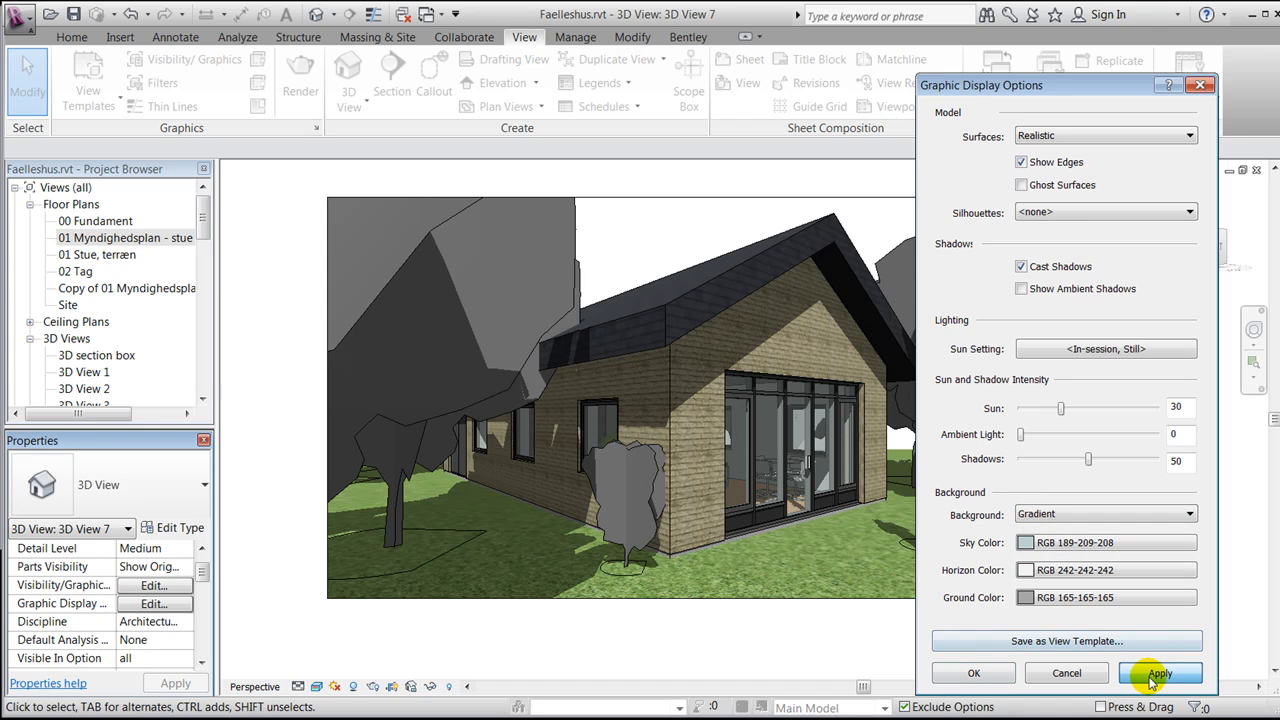
click(1160, 673)
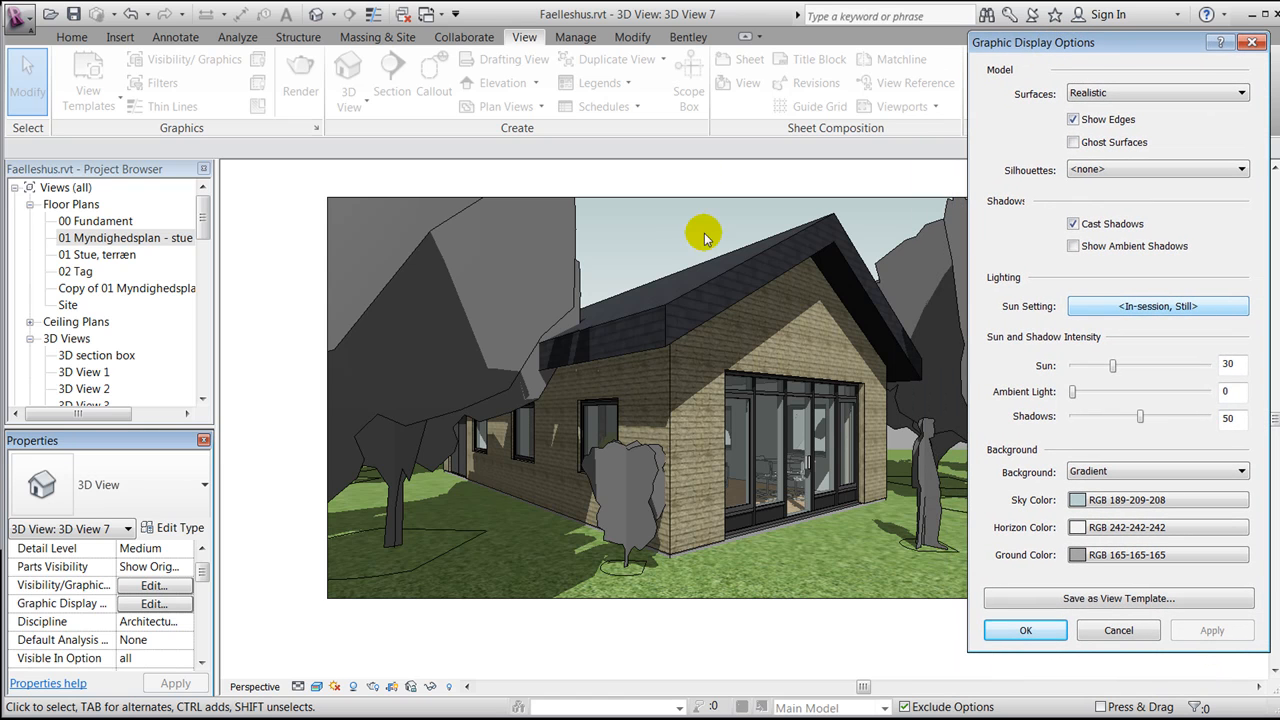
mouse_move(589, 383)
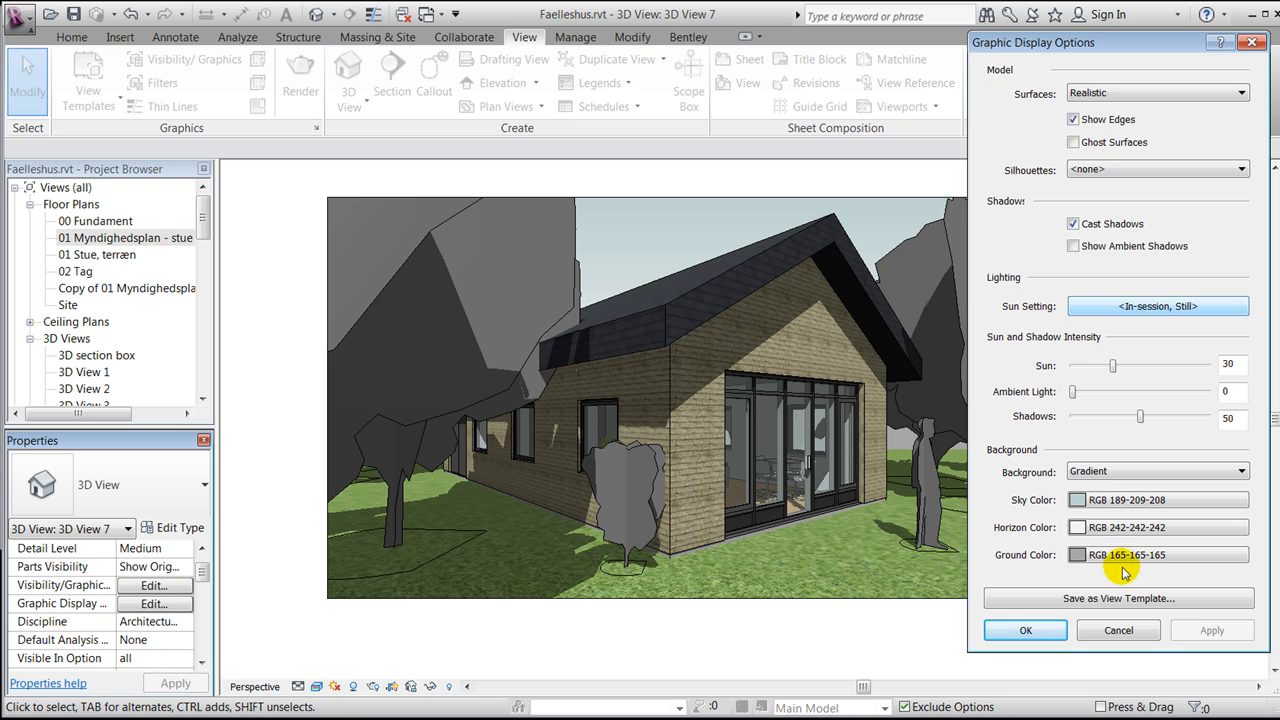
mouse_move(1112, 562)
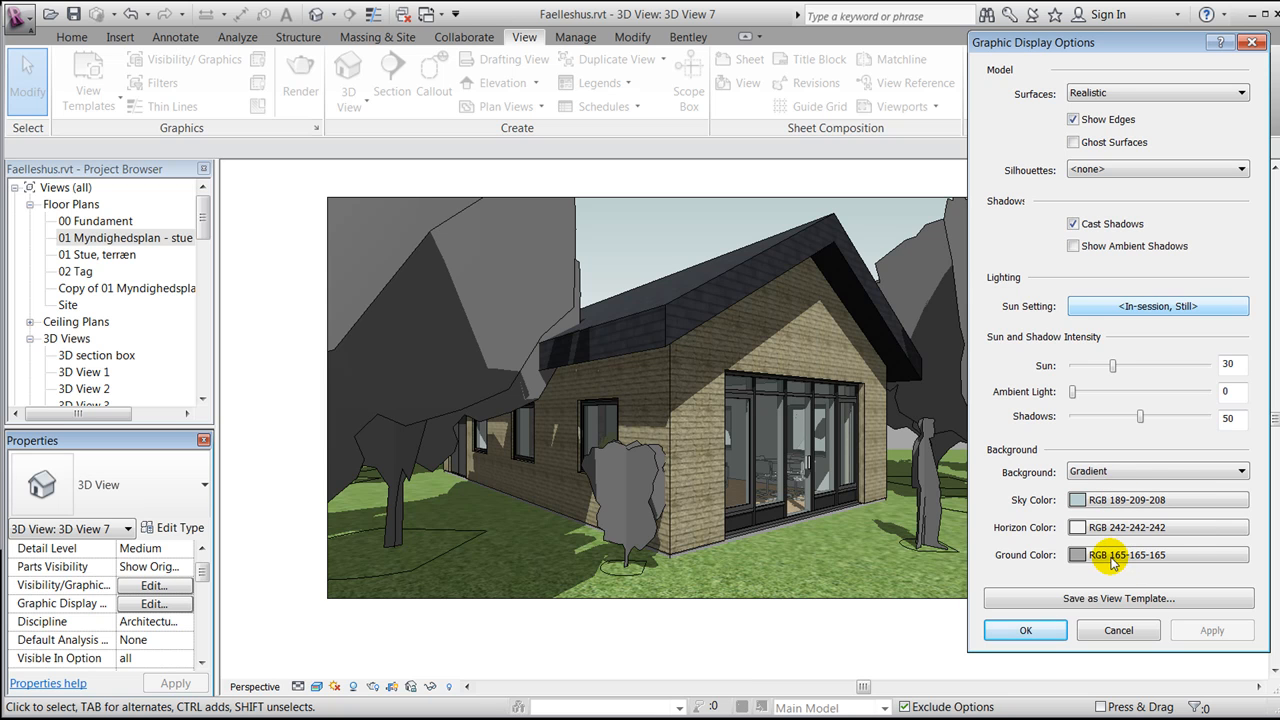
Step: Make the gradient a yellow 255-255-128 sky with red 255-128-128 horizon and ground
click(1077, 555)
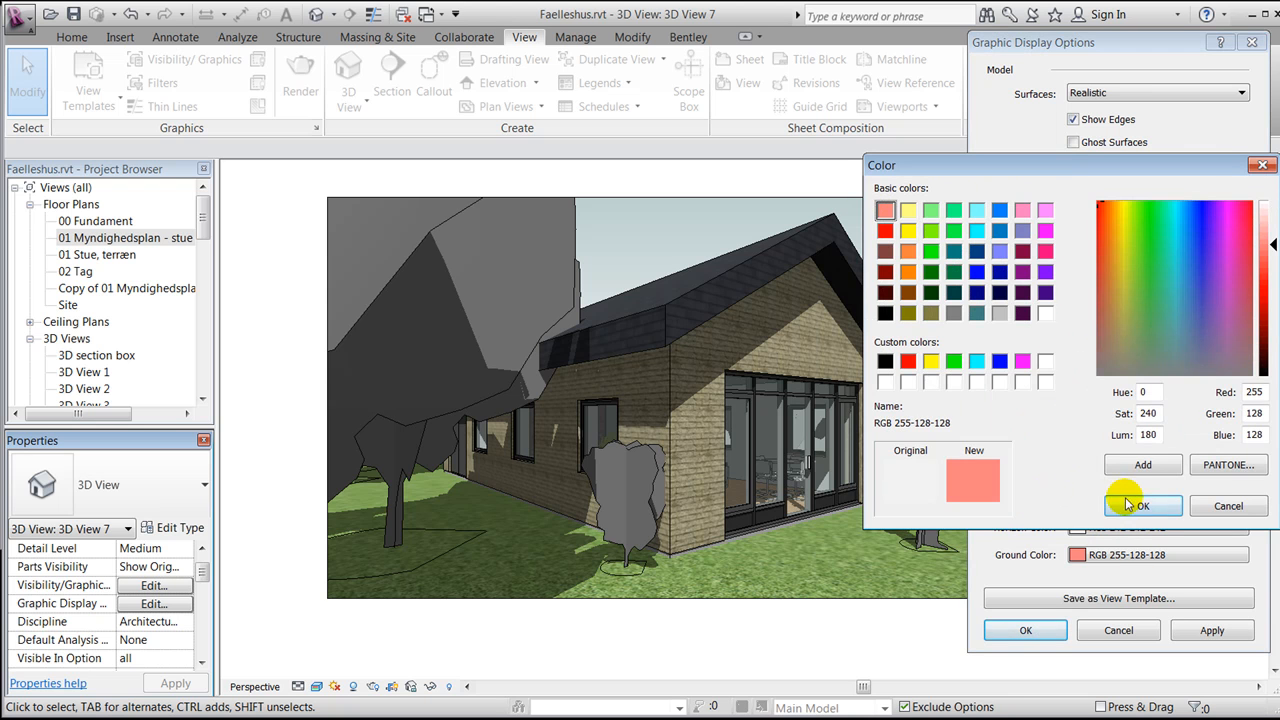
click(907, 209)
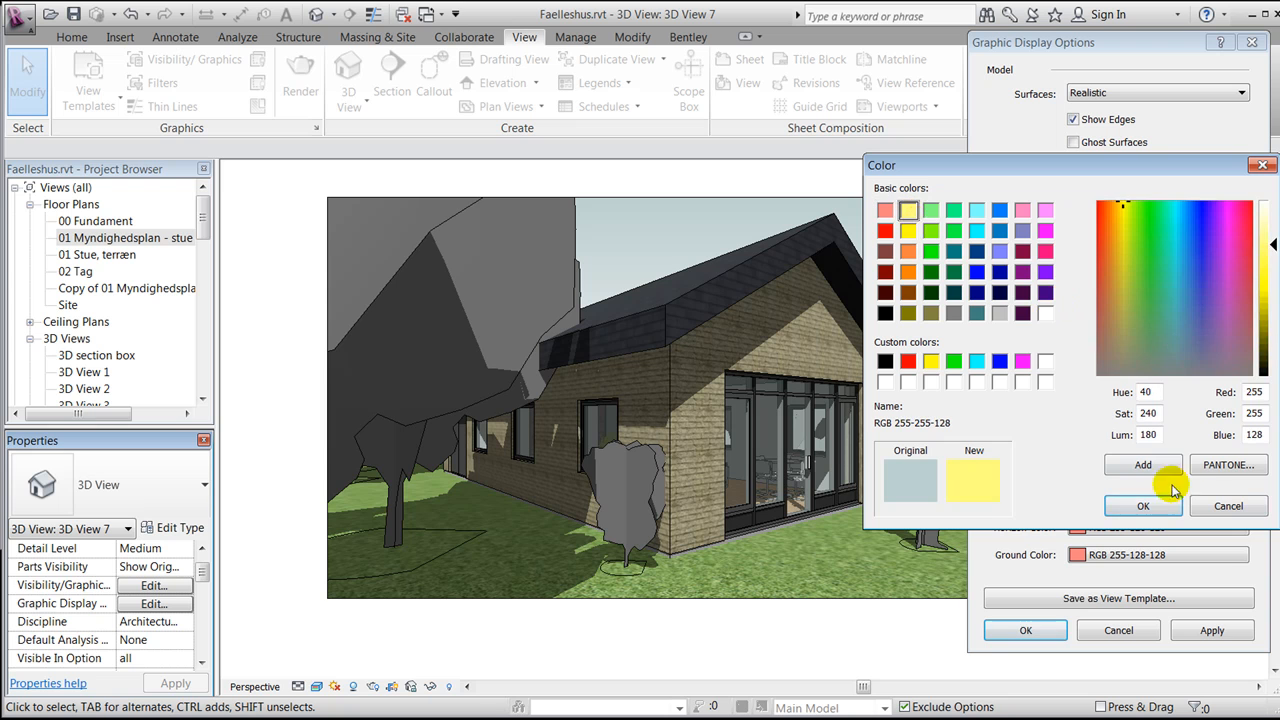
click(1143, 506)
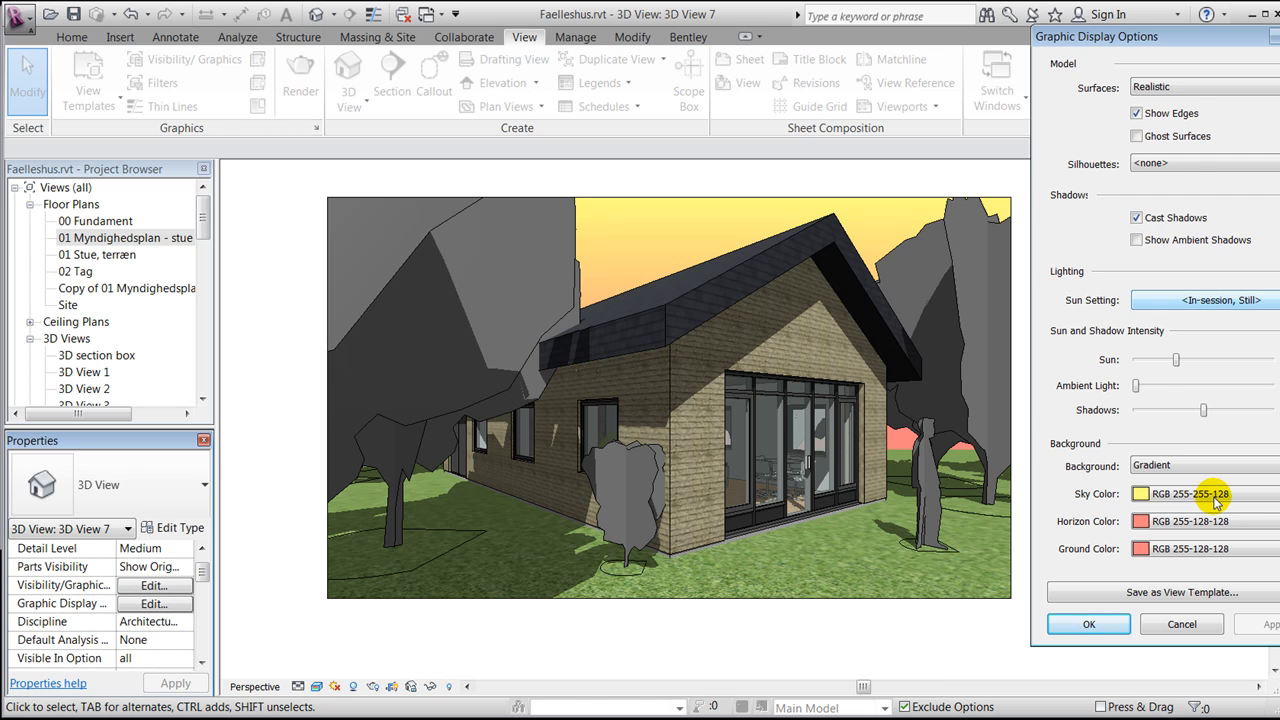
mouse_move(1103, 510)
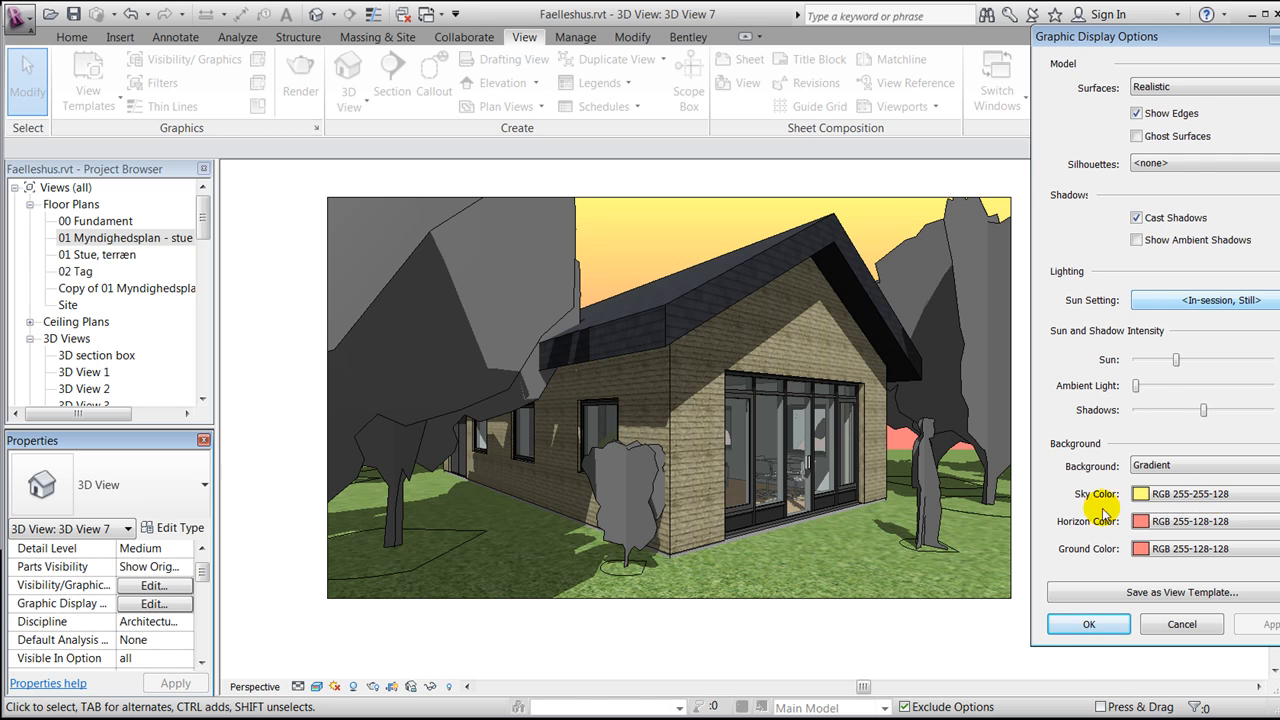
mouse_move(712, 428)
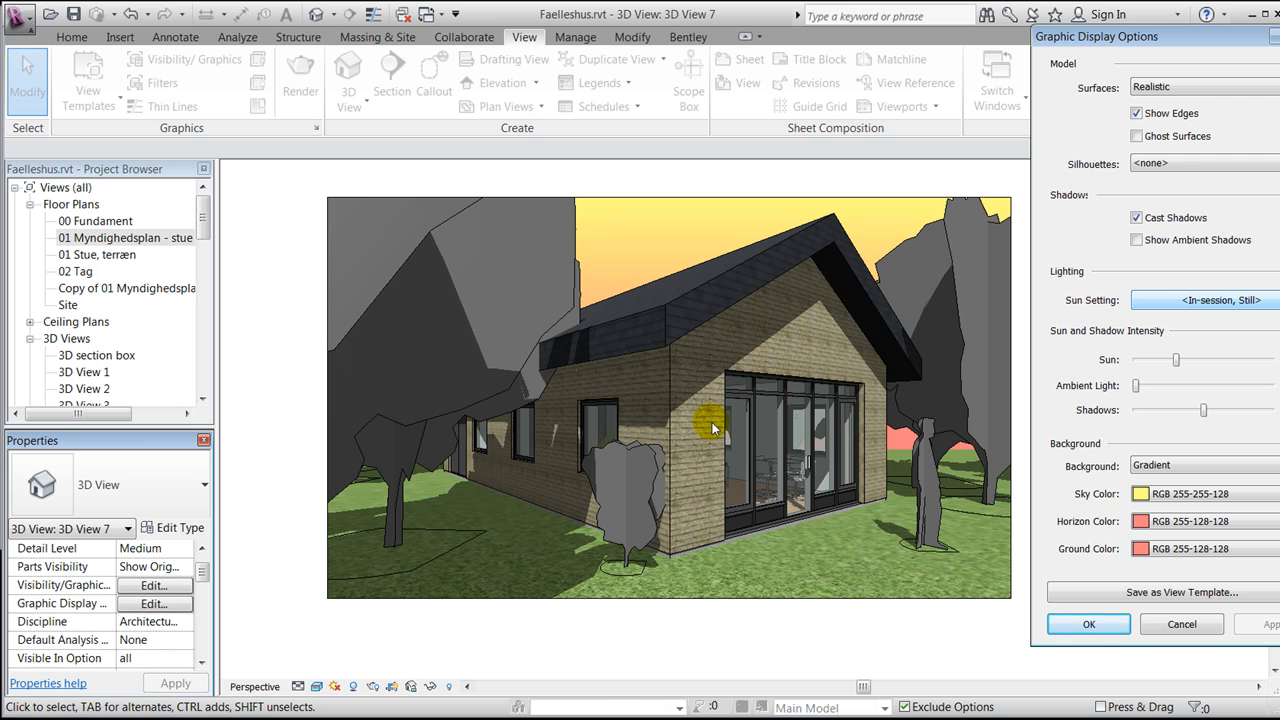
mouse_move(695, 475)
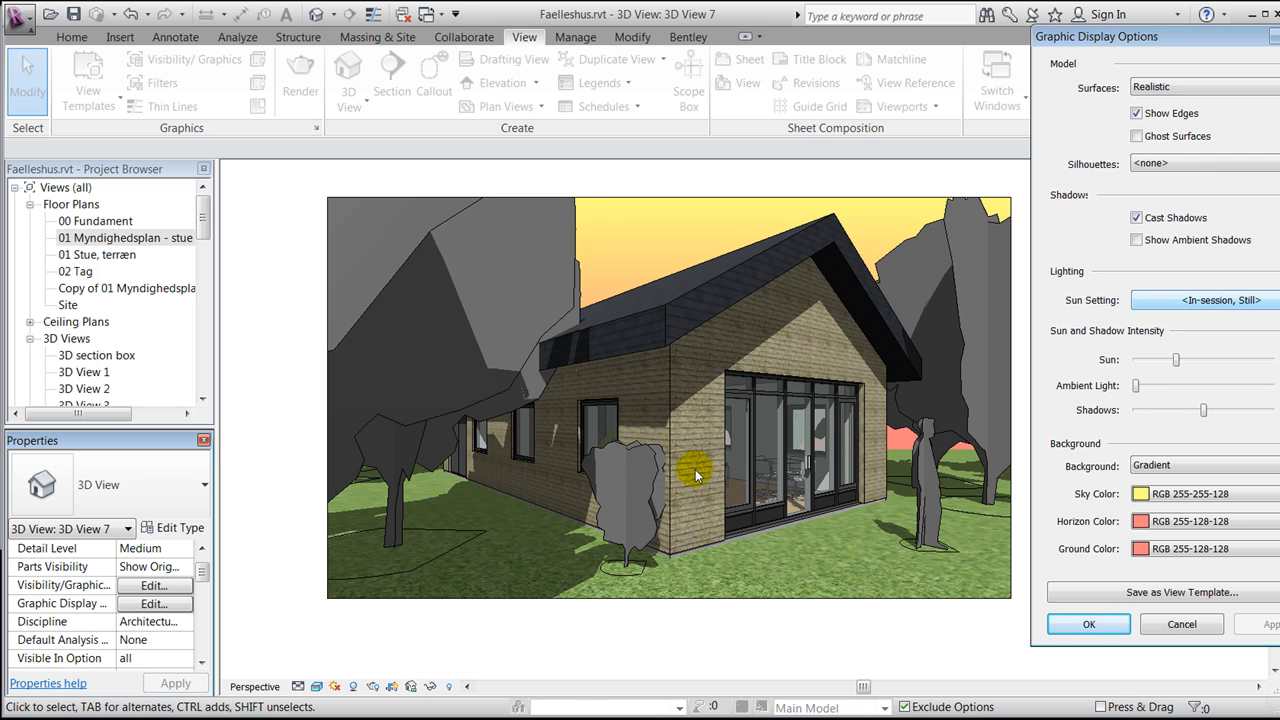
mouse_move(1183, 437)
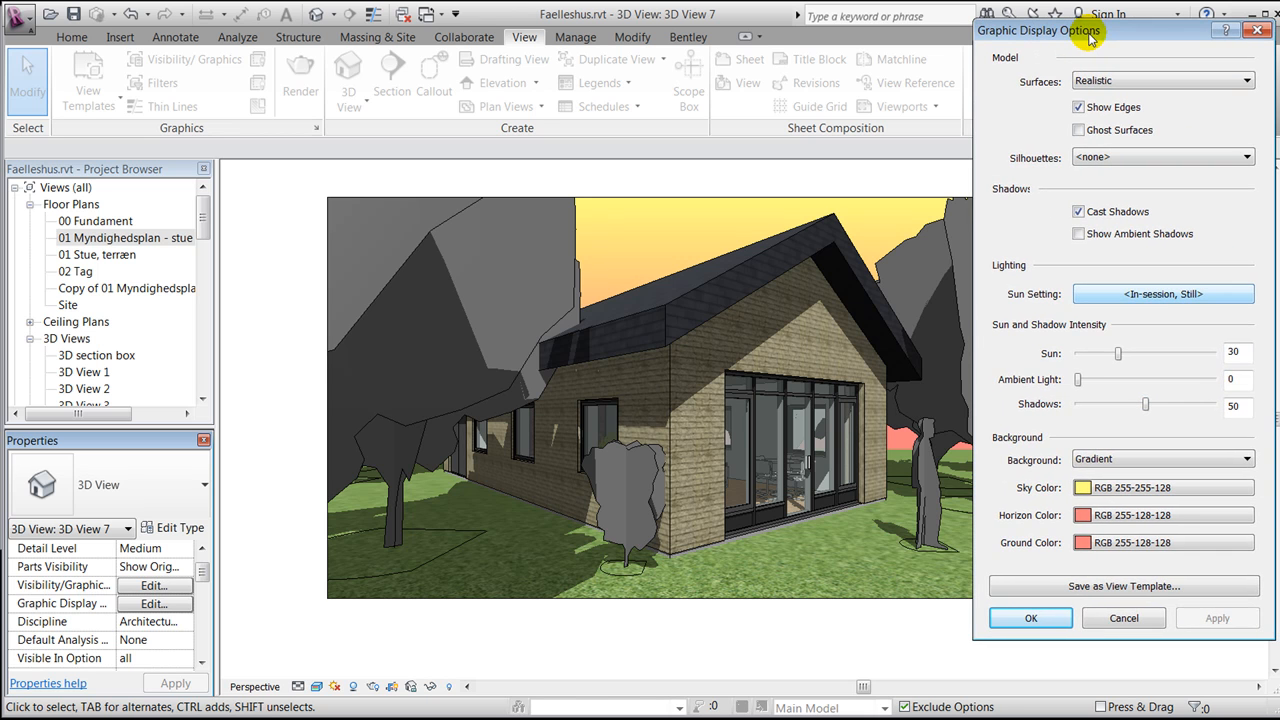
Step: Apply sun intensity 62 and shadow intensity 31, then close Graphic Display Options
drag(1118, 353, 1135, 353)
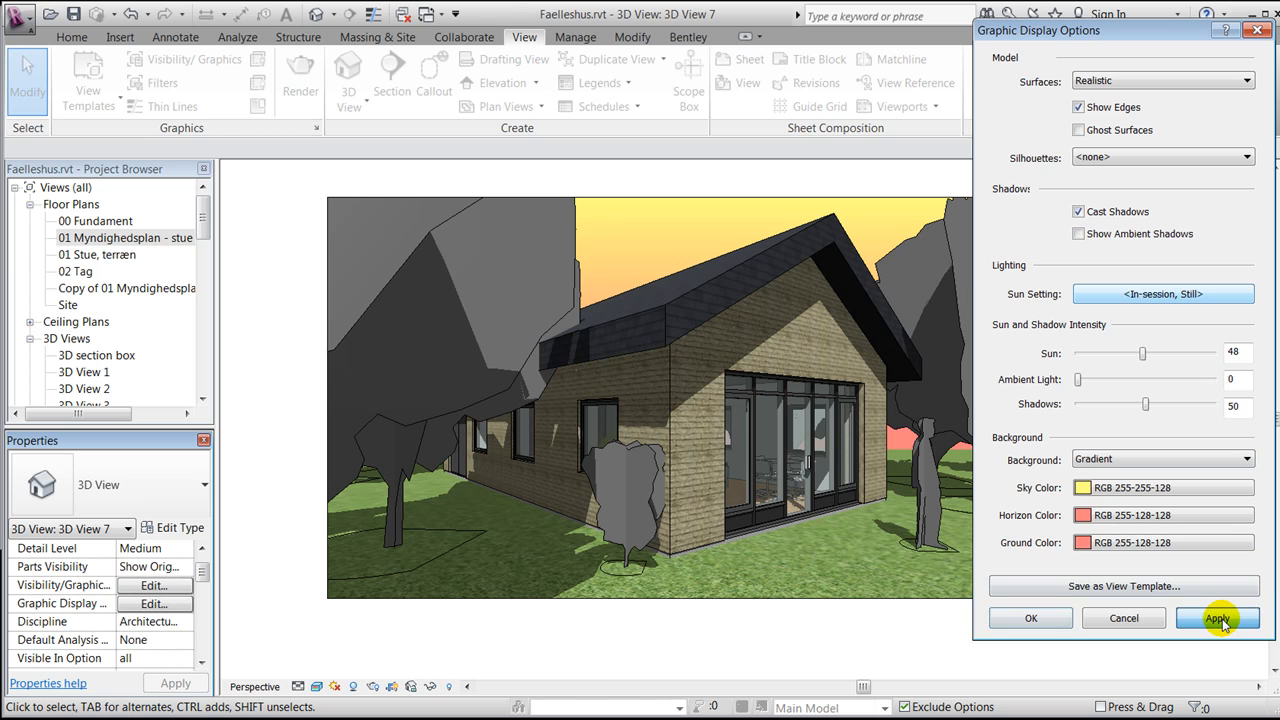
click(1218, 618)
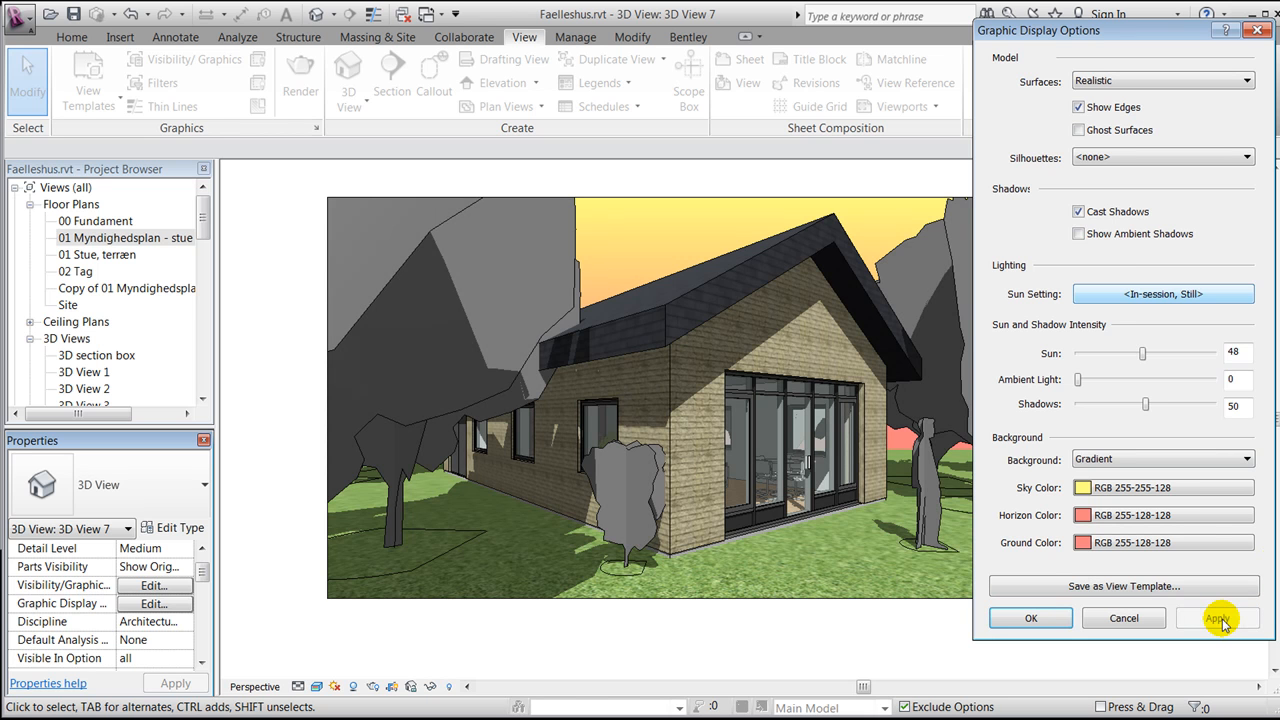
drag(1143, 352, 1146, 352)
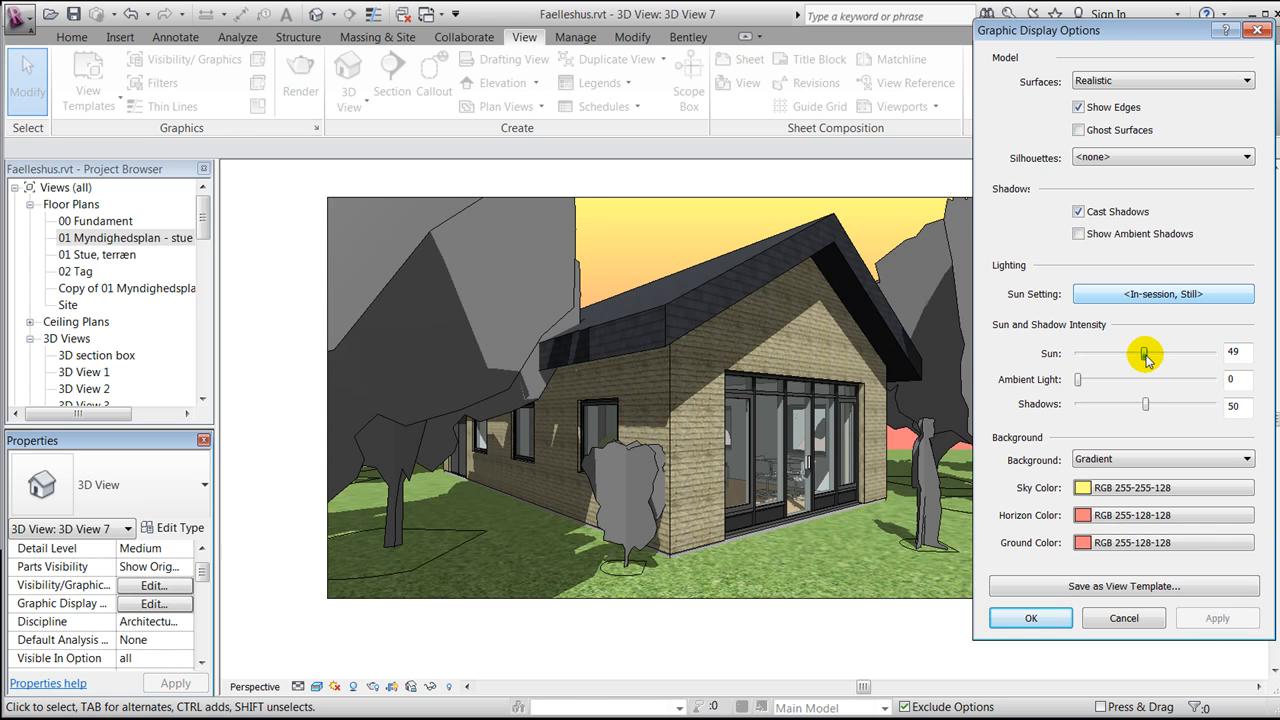
click(1217, 618)
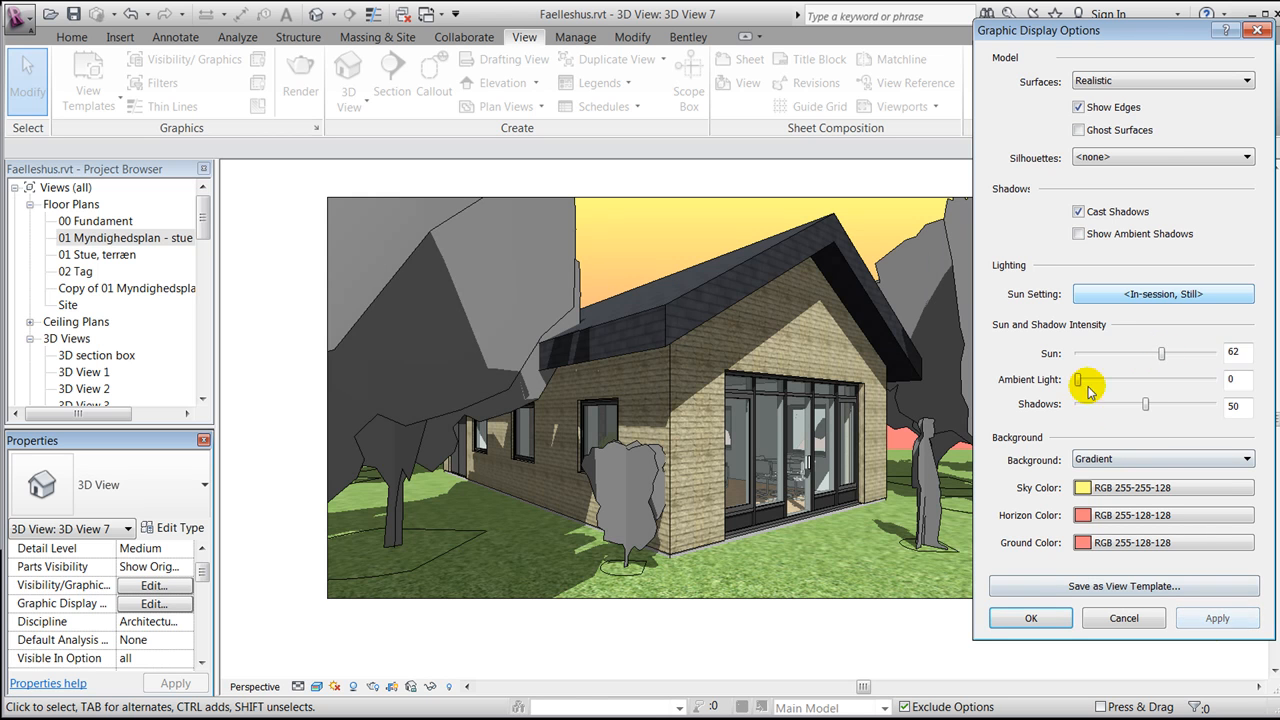
drag(1145, 404, 1120, 404)
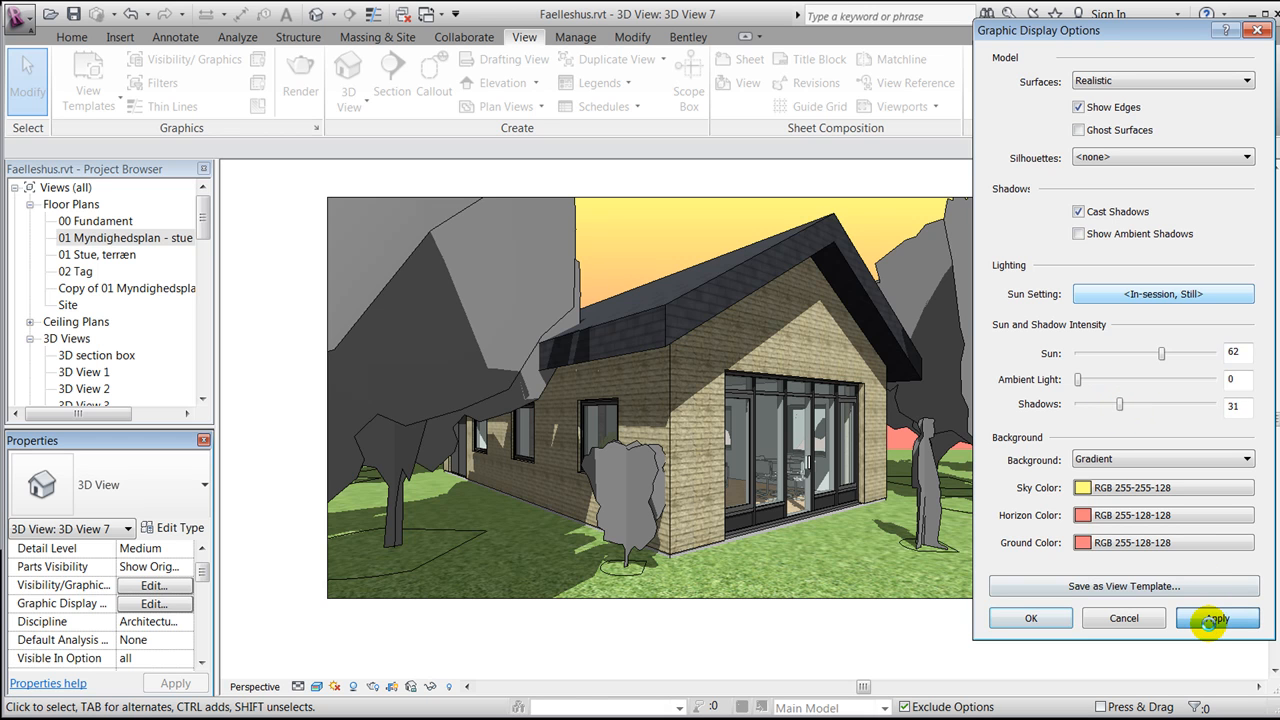
click(1217, 617)
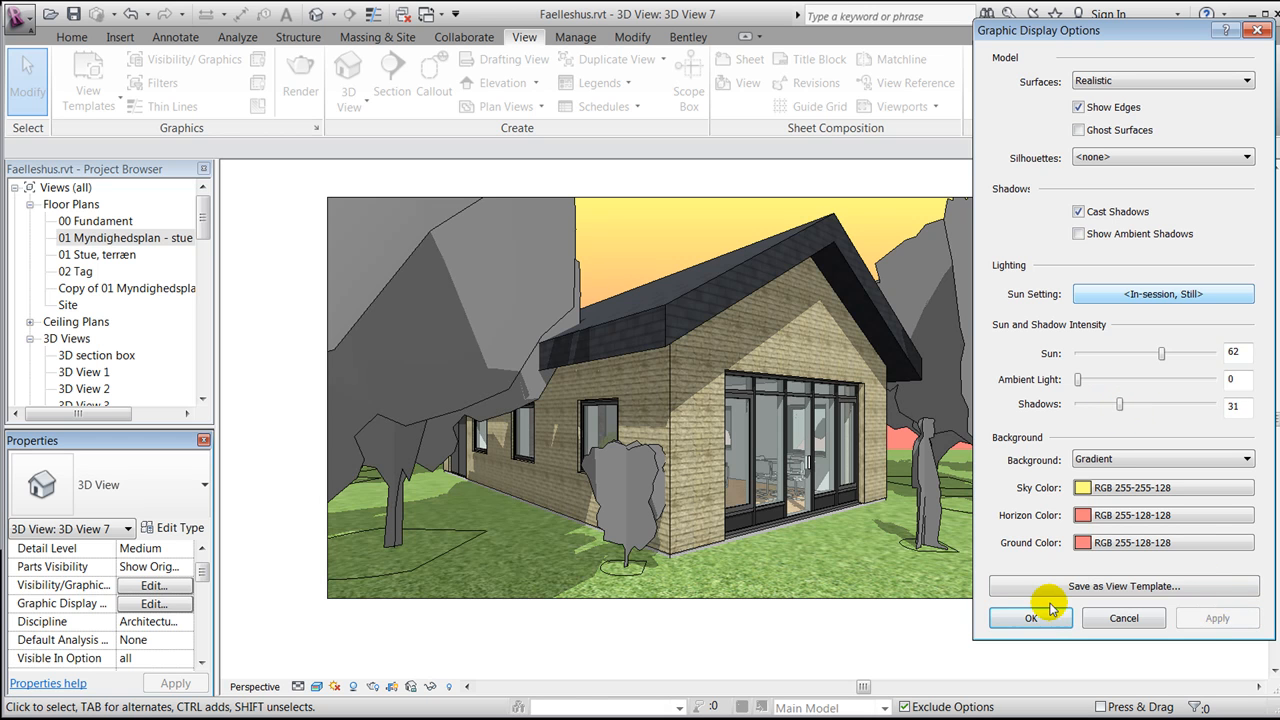
click(1031, 617)
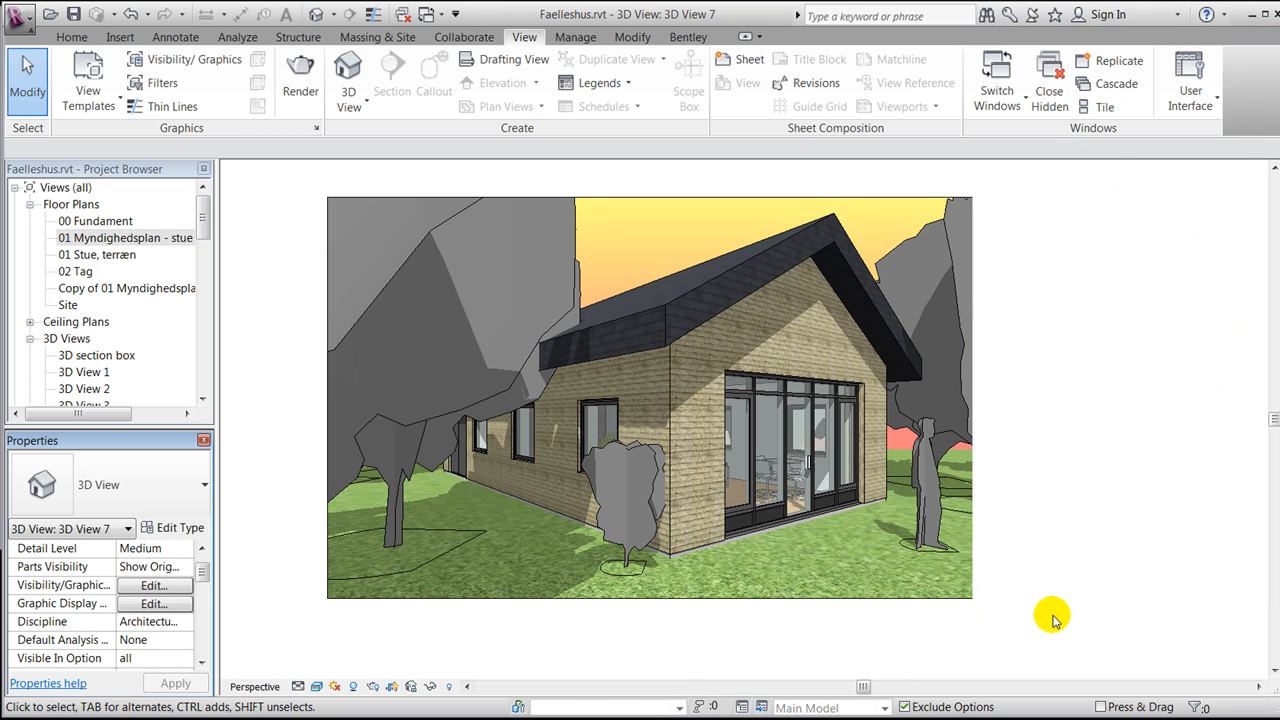